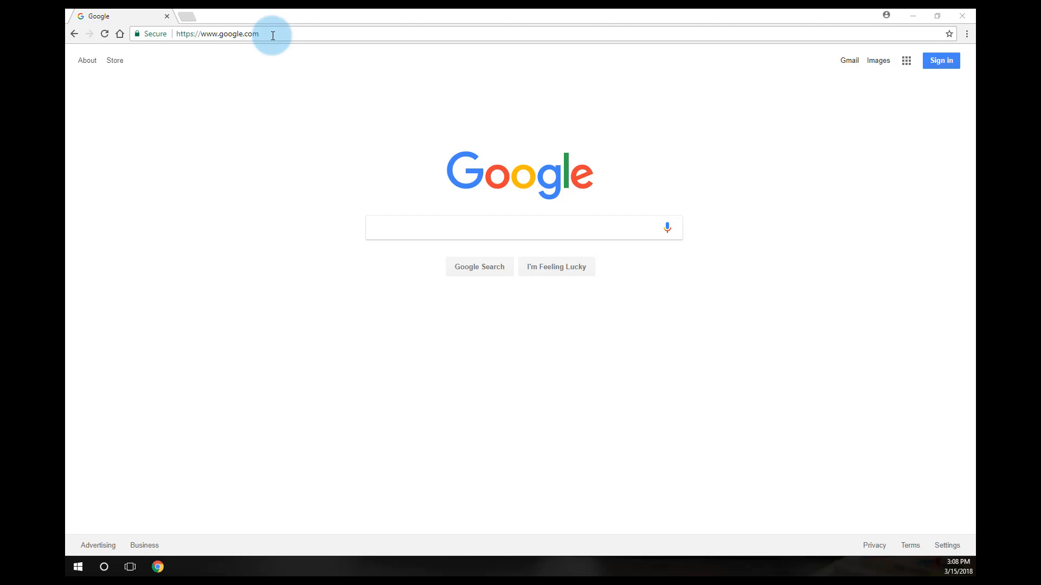
pyautogui.write('www.')
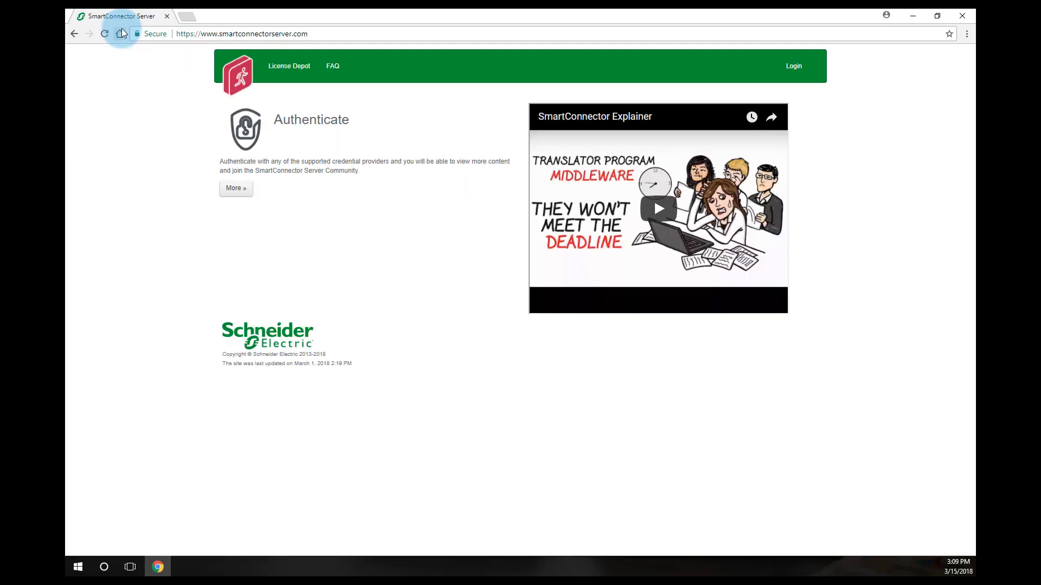
pyautogui.click(793, 66)
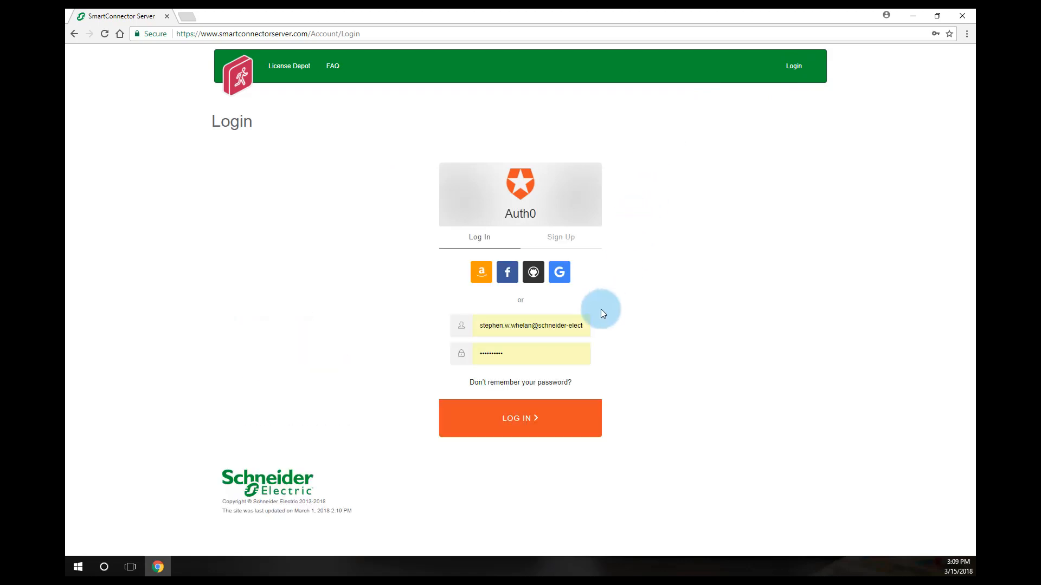
pyautogui.click(520, 418)
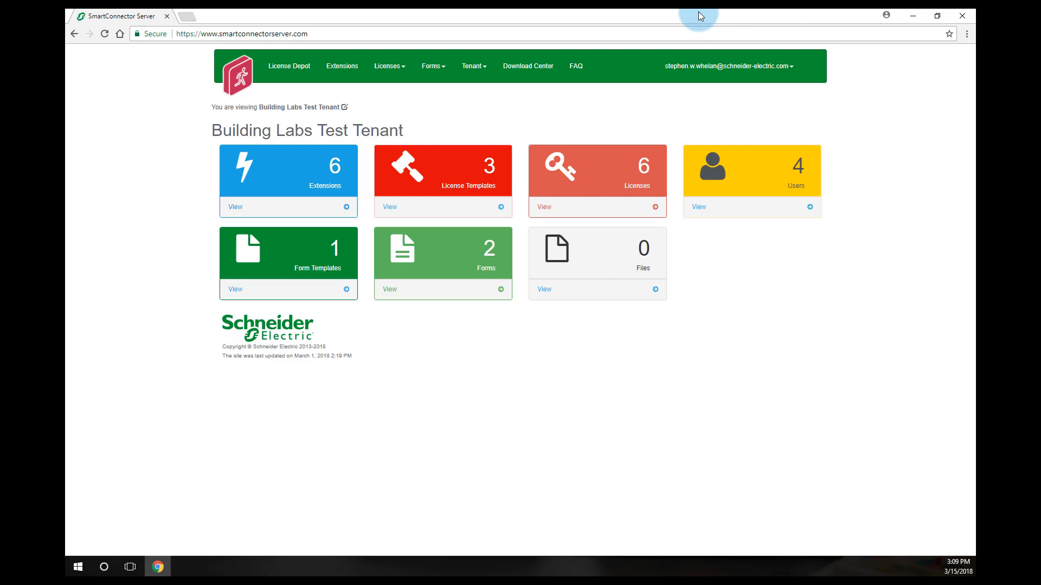
# Download SmartConnector-2.3.117.exe from Download Center > SmartConnector > v2.3.
pyautogui.click(528, 66)
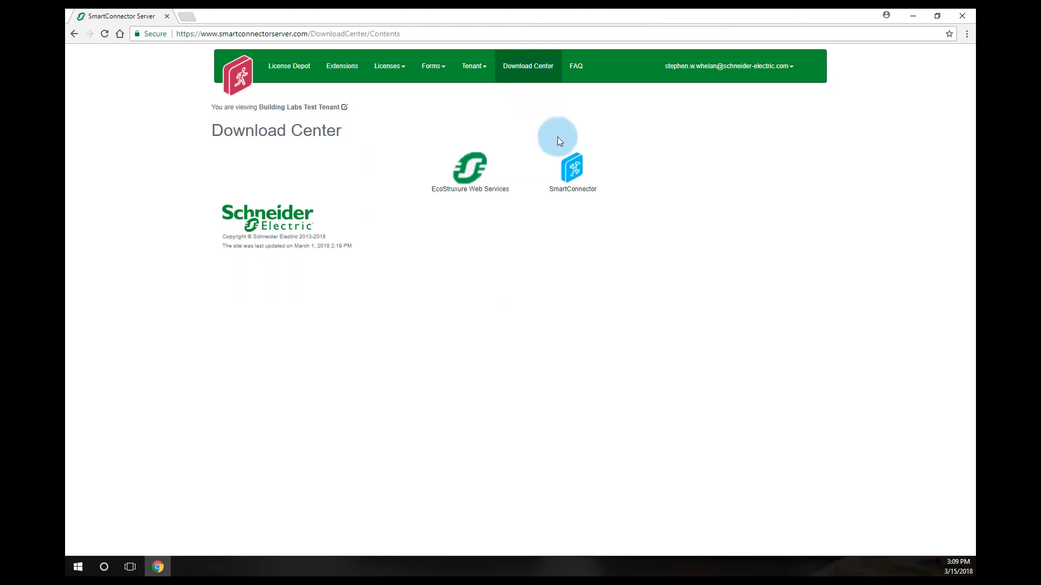
pyautogui.click(572, 169)
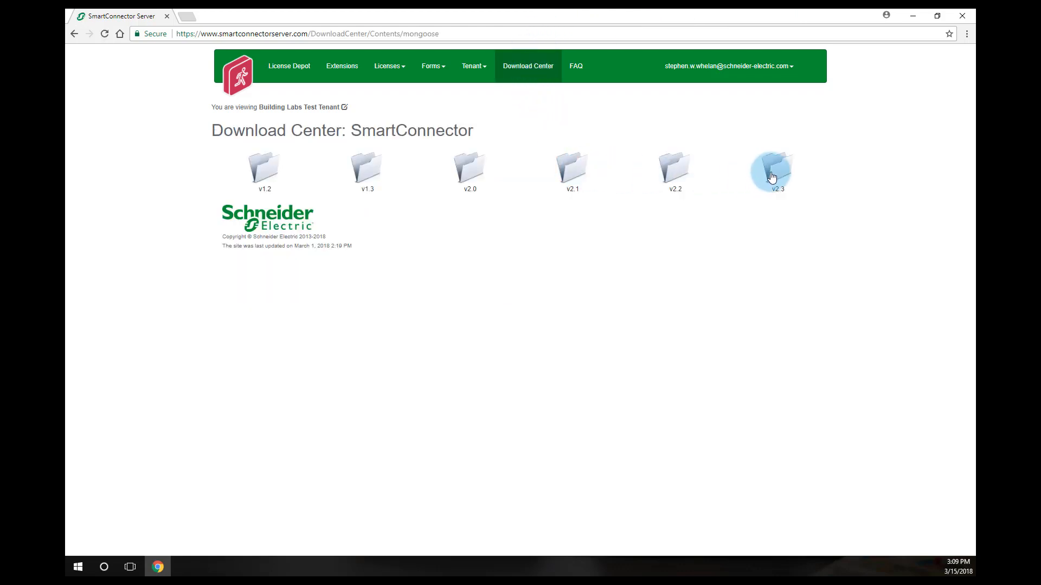
pyautogui.click(775, 169)
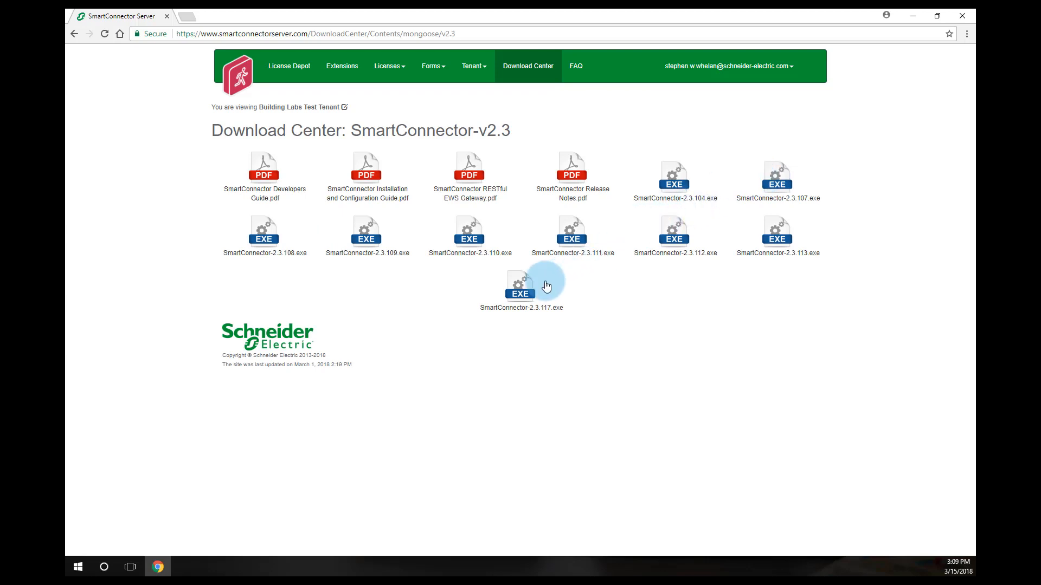
pyautogui.click(520, 282)
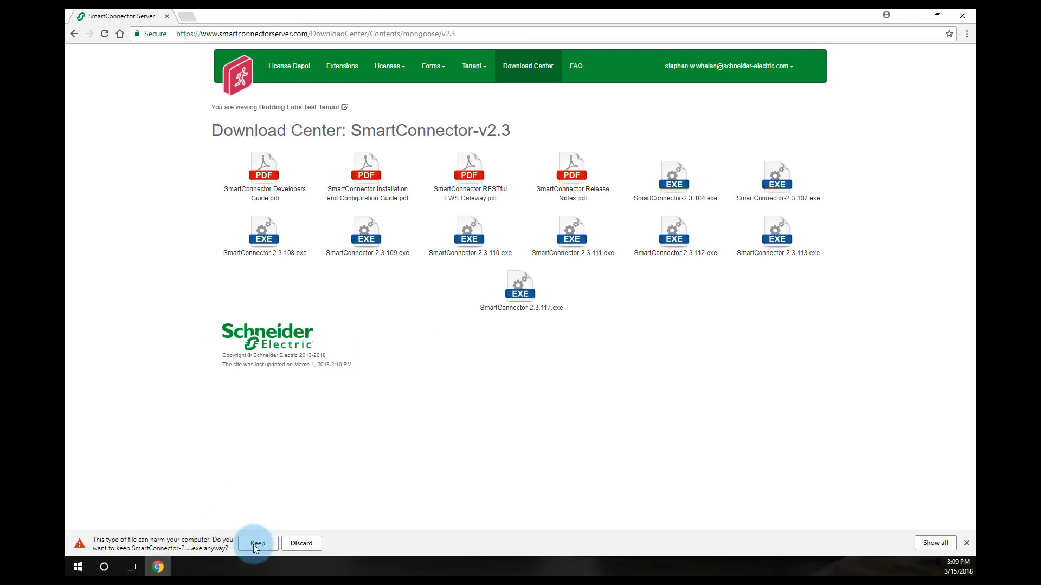
# Keep the downloaded installer and launch it, allowing it through the UAC prompt.
pyautogui.click(257, 543)
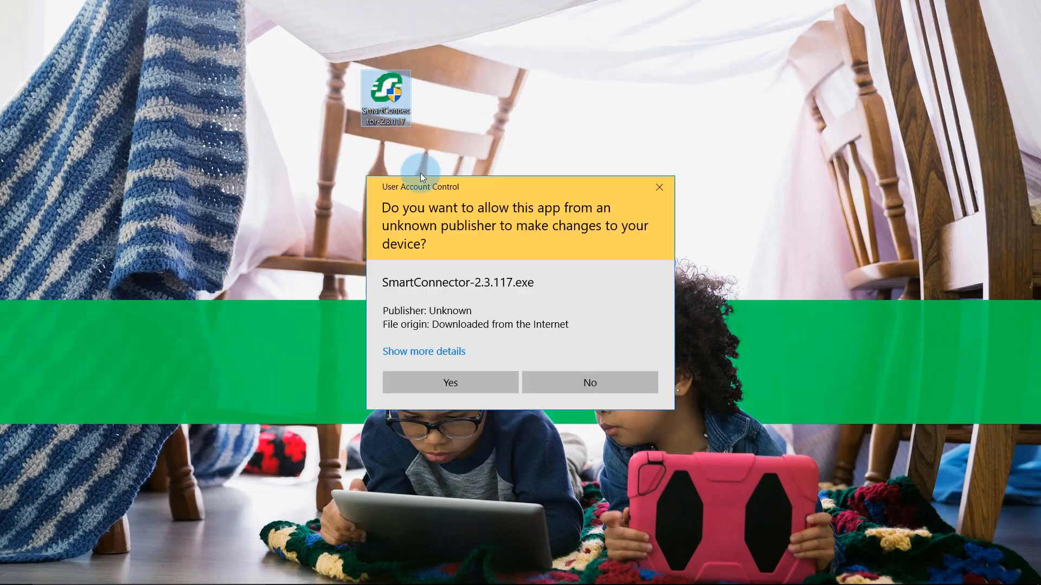
pyautogui.click(450, 383)
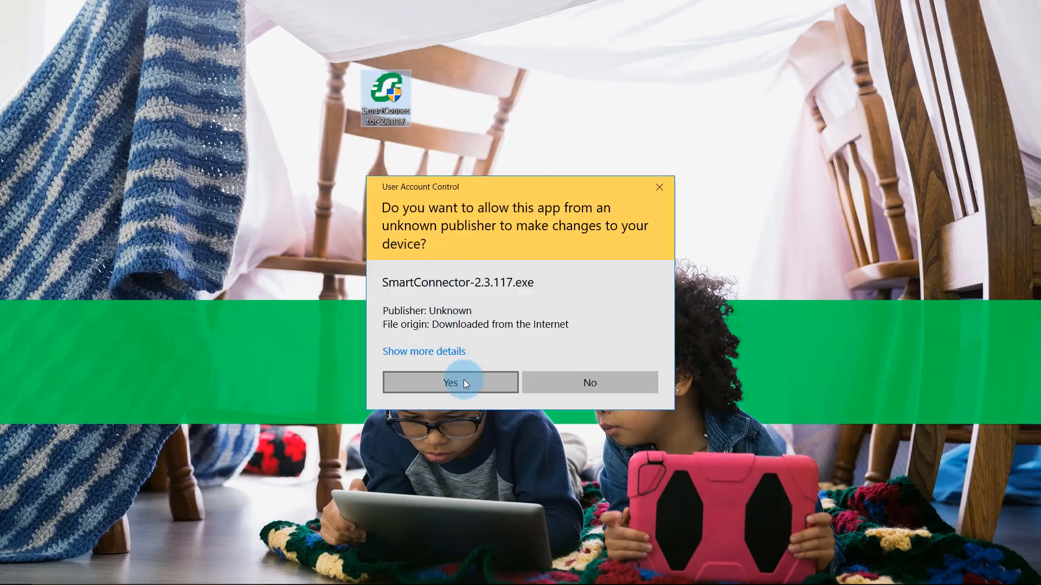
pyautogui.click(451, 382)
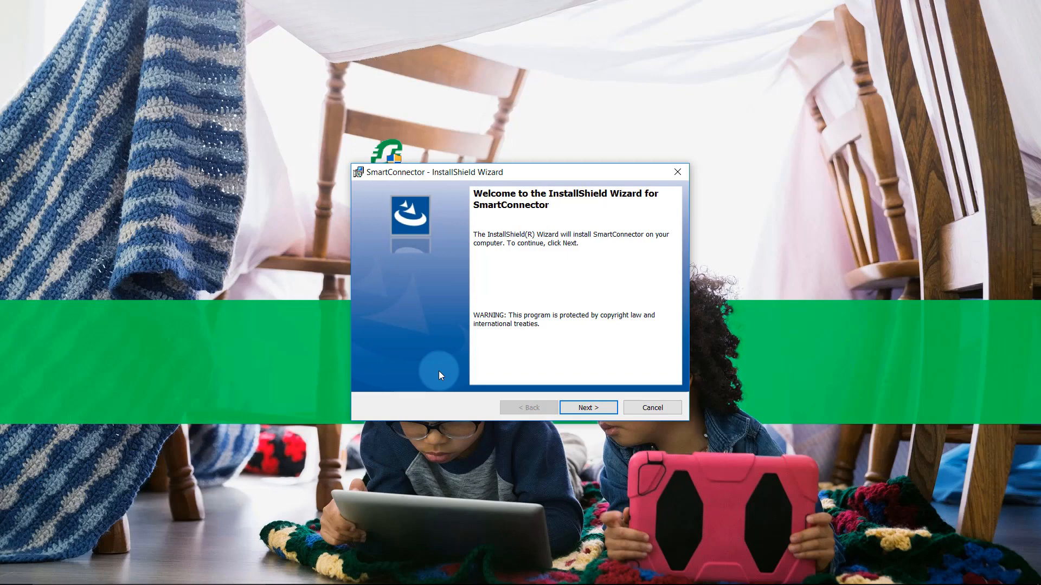
pyautogui.moveTo(582, 379)
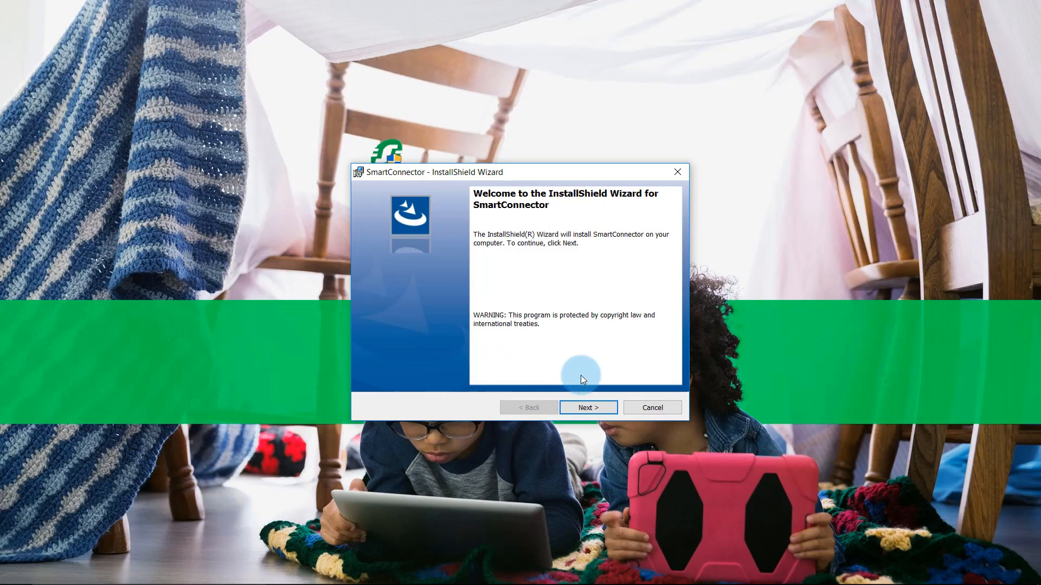
pyautogui.moveTo(604, 405)
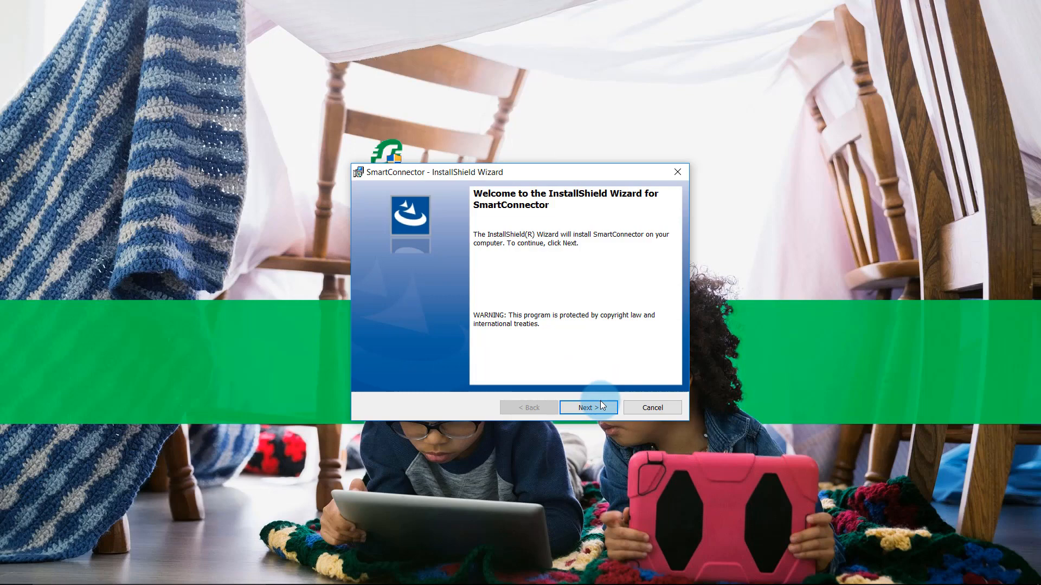
# Pass the welcome page, accept the license terms, and continue with Complete setup.
pyautogui.click(588, 407)
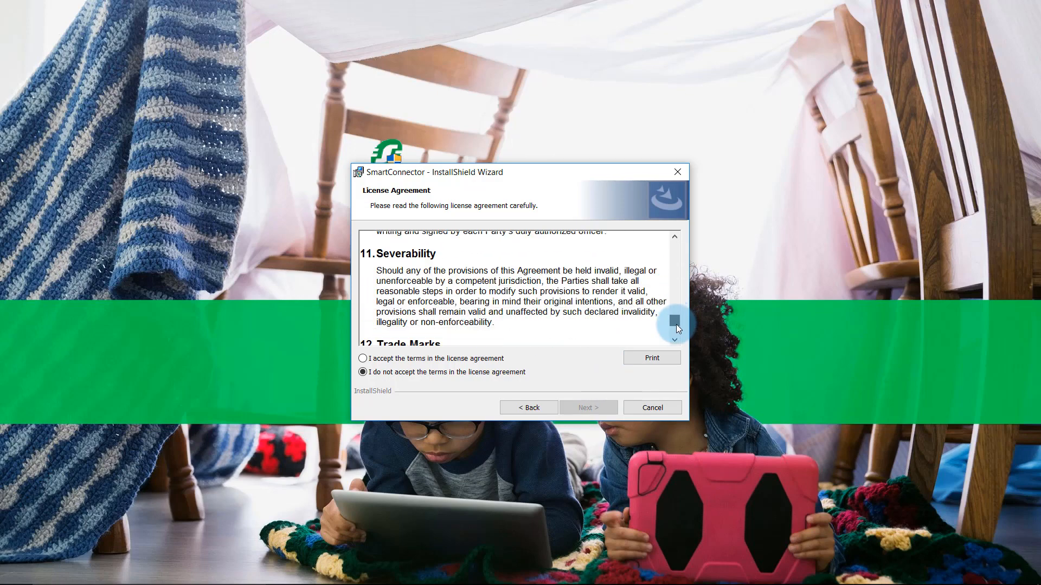
pyautogui.click(362, 359)
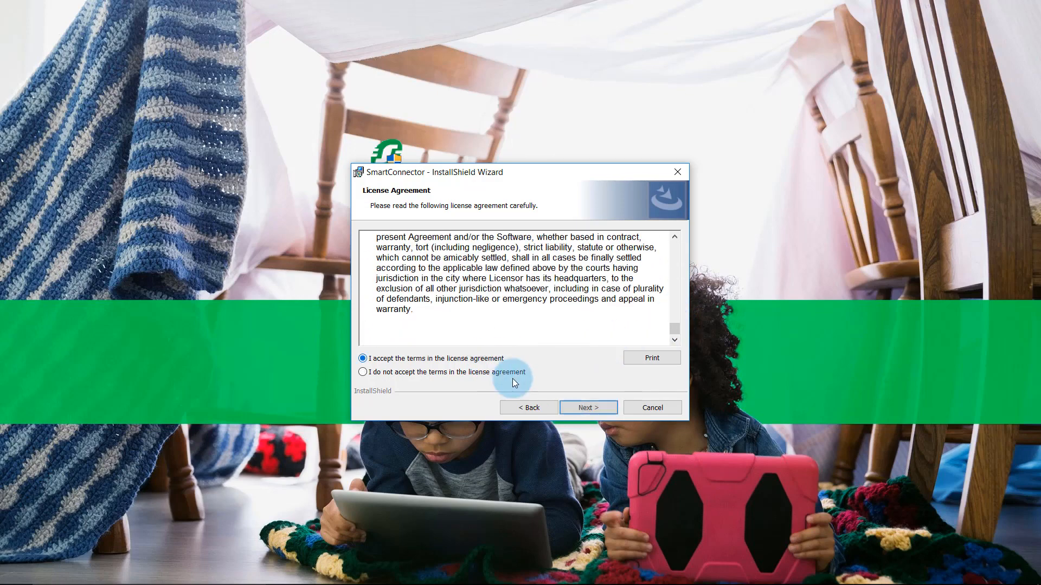
pyautogui.click(588, 407)
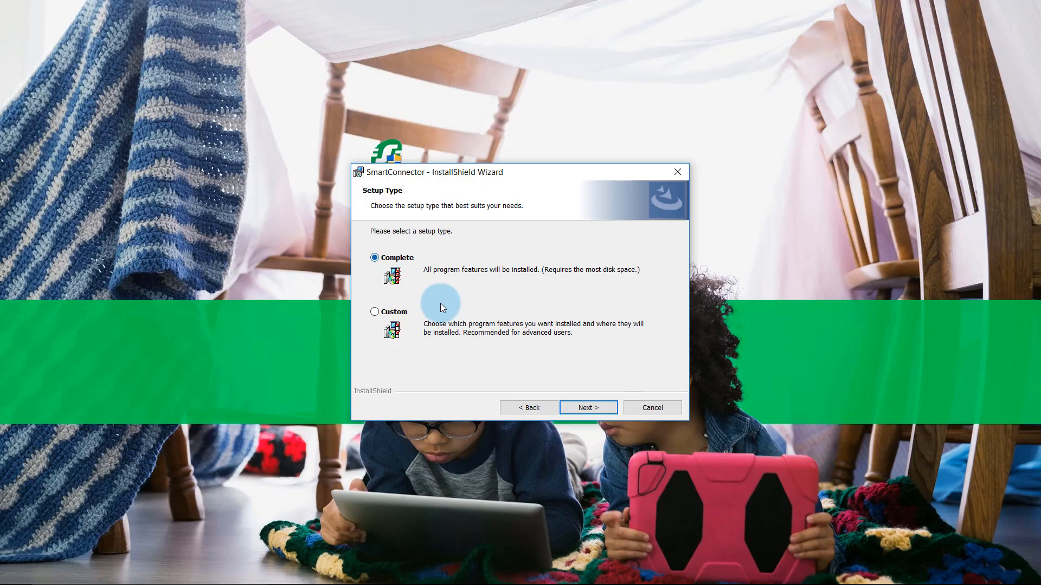
pyautogui.click(588, 407)
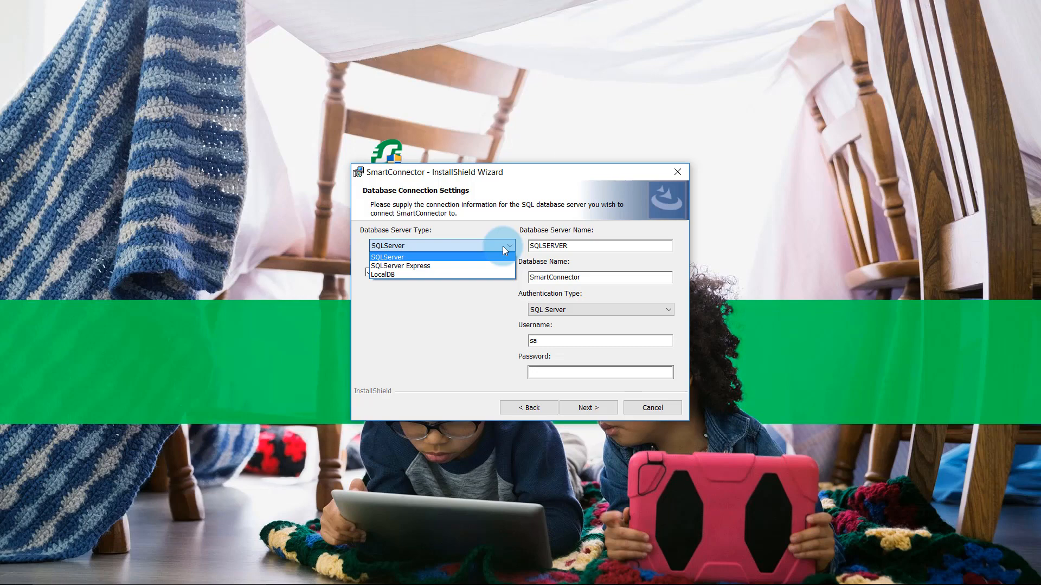
pyautogui.moveTo(481, 275)
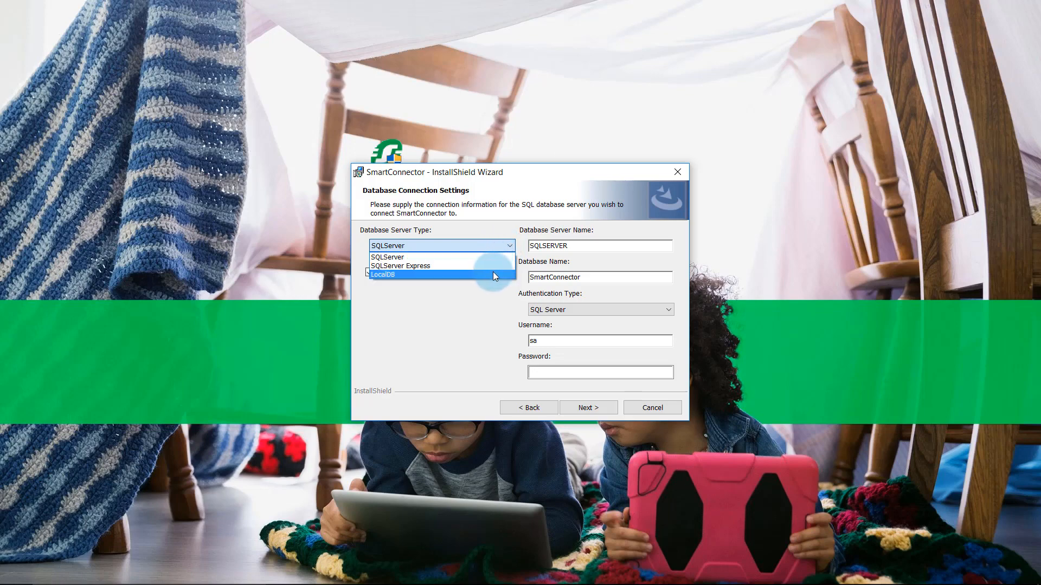
# Keep SQLServer as the database server type and SQL Server authentication.
pyautogui.click(387, 257)
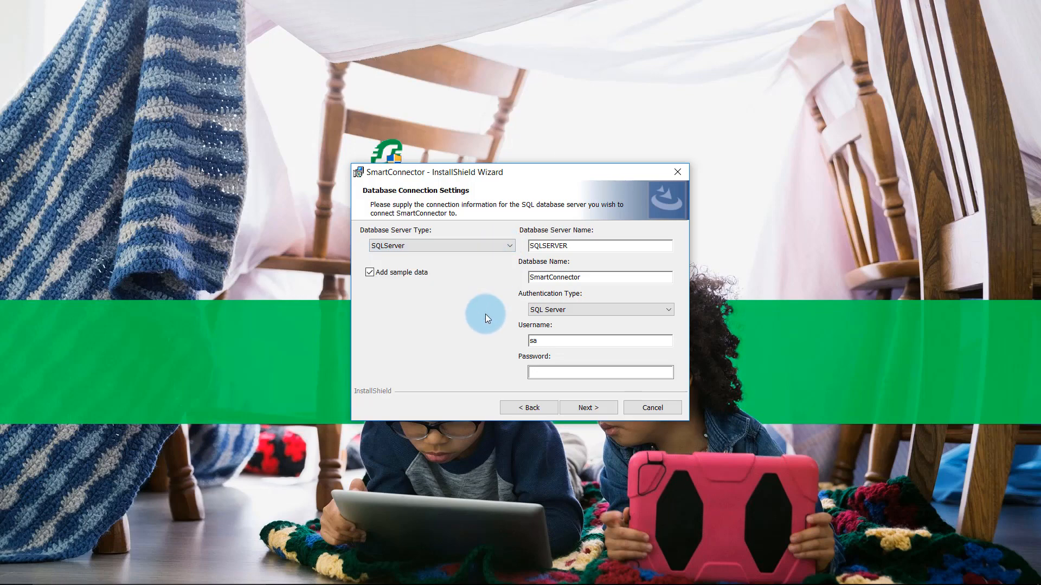
pyautogui.click(600, 246)
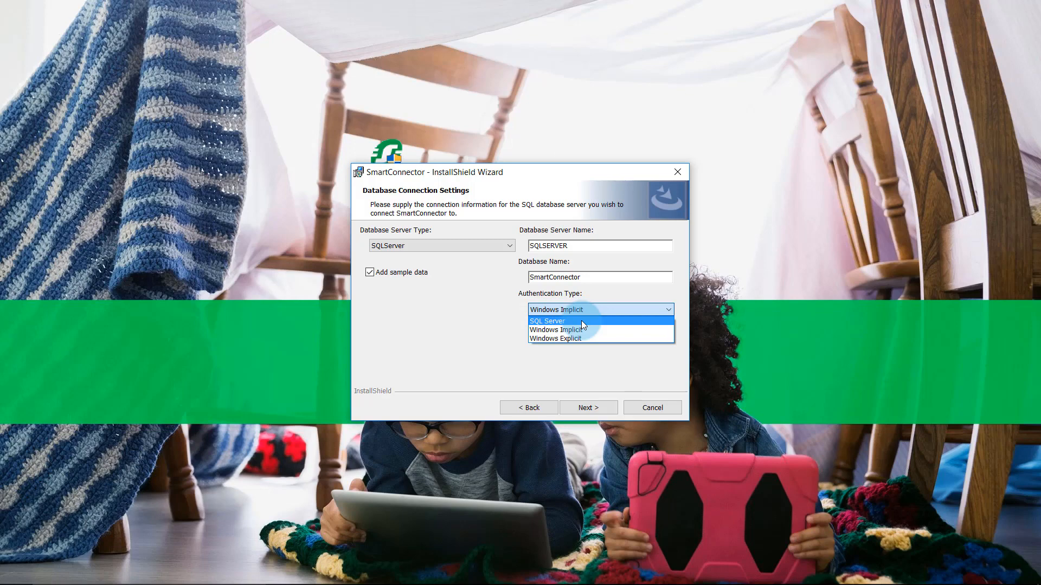
pyautogui.moveTo(578, 338)
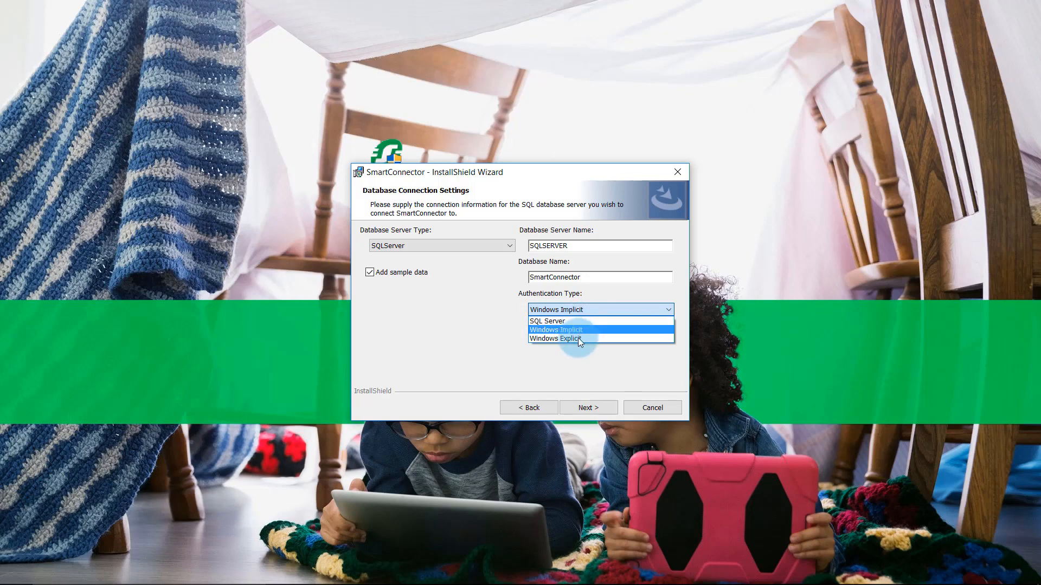
pyautogui.moveTo(580, 344)
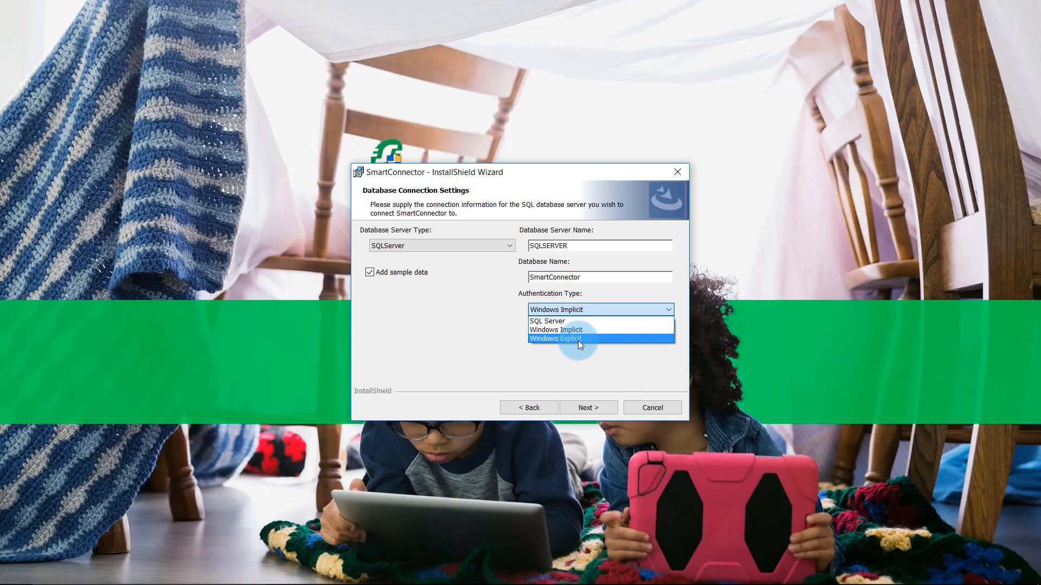
pyautogui.click(555, 338)
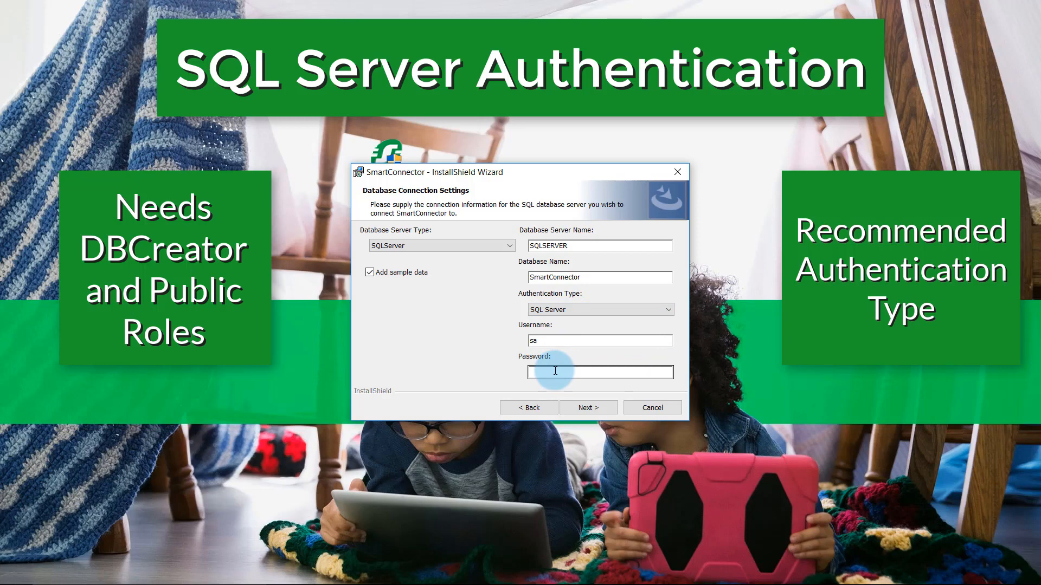
# Select the Password field for the sa user on the database connection page.
pyautogui.click(600, 310)
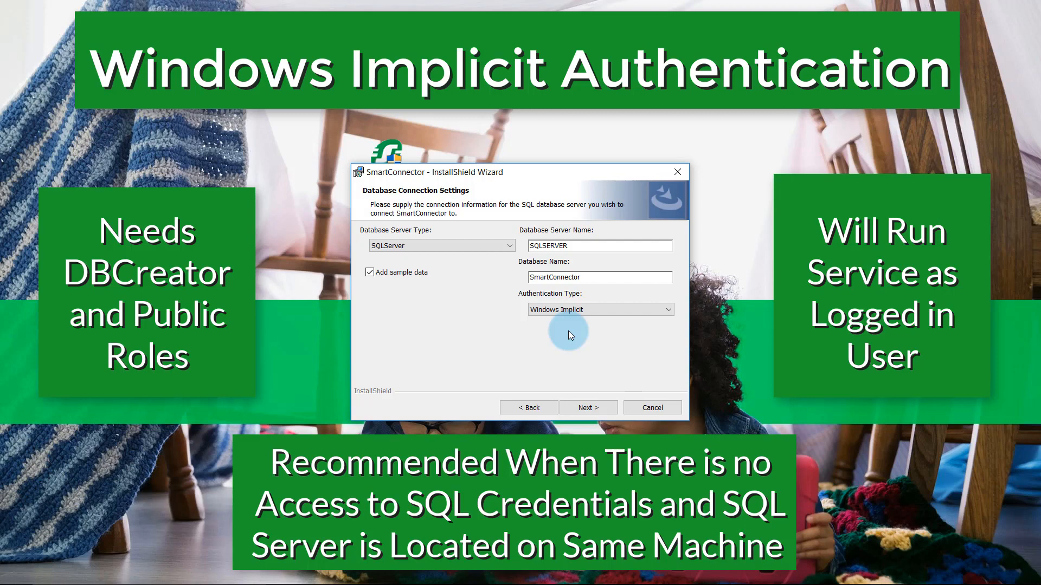
pyautogui.click(600, 309)
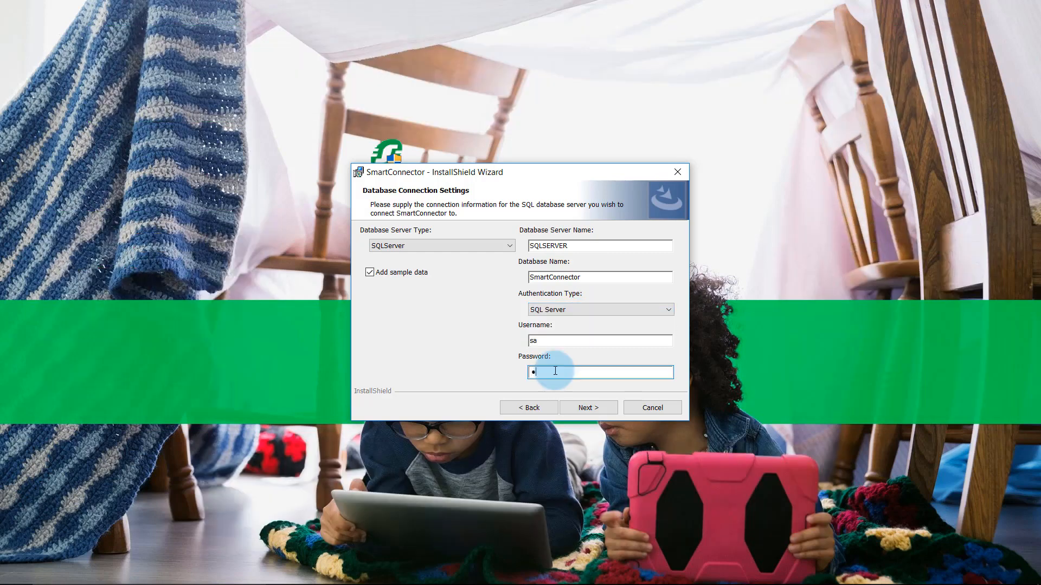
# Enter the sa password, confirm the database settings, and install SmartConnector.
pyautogui.write('password')
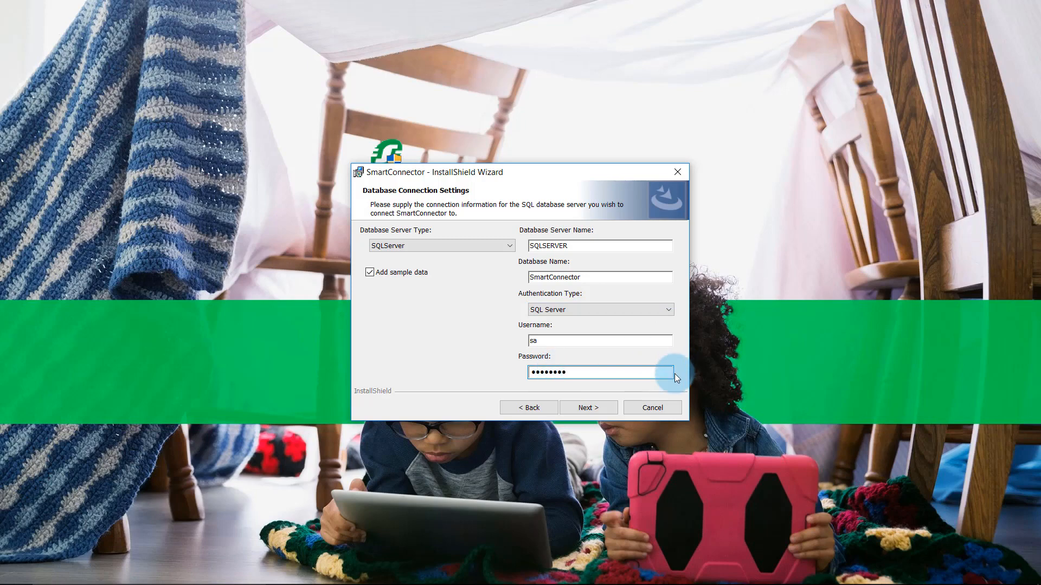
pyautogui.moveTo(615, 424)
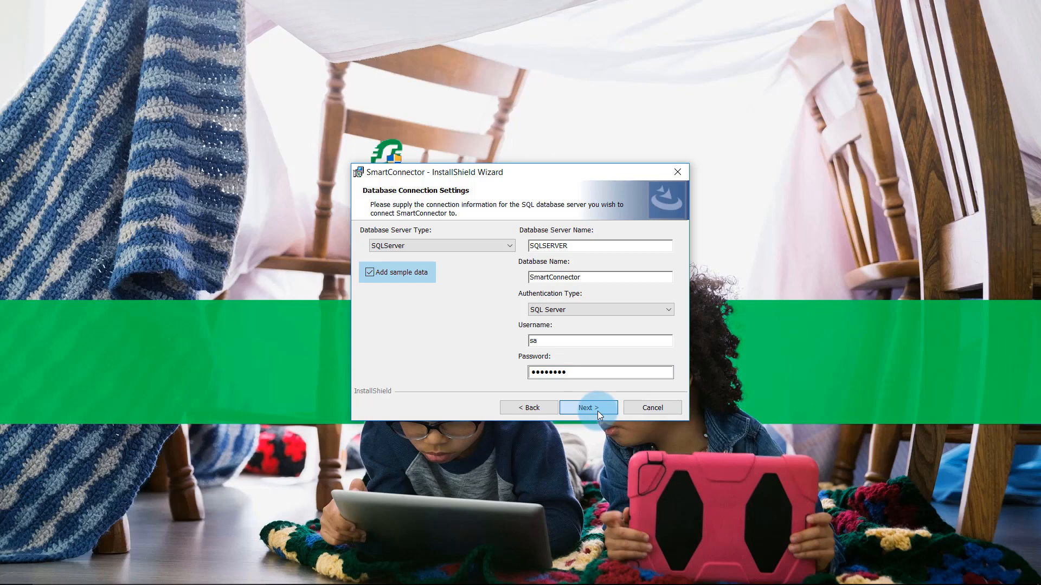
pyautogui.click(370, 272)
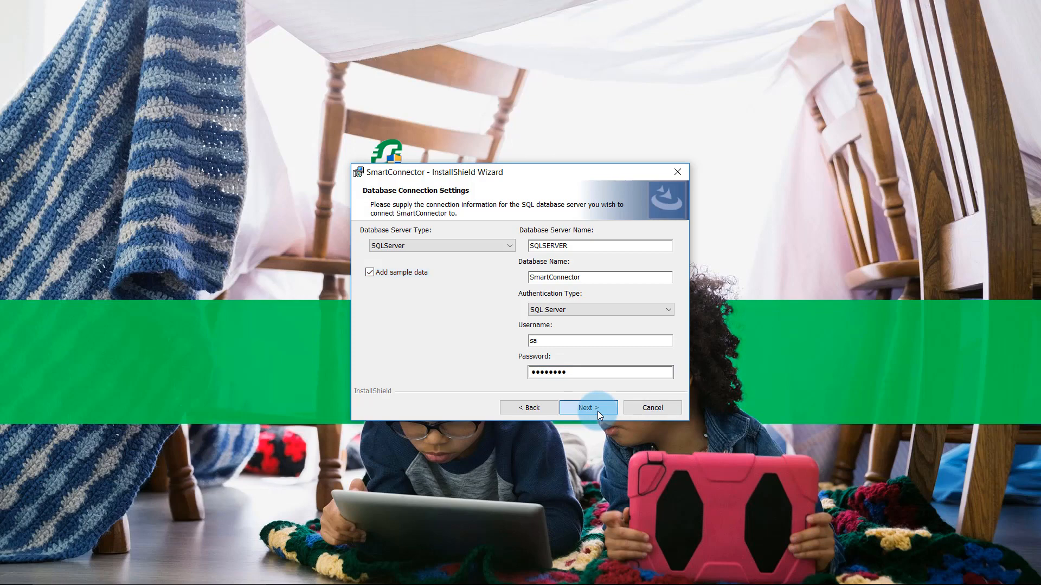
pyautogui.click(588, 407)
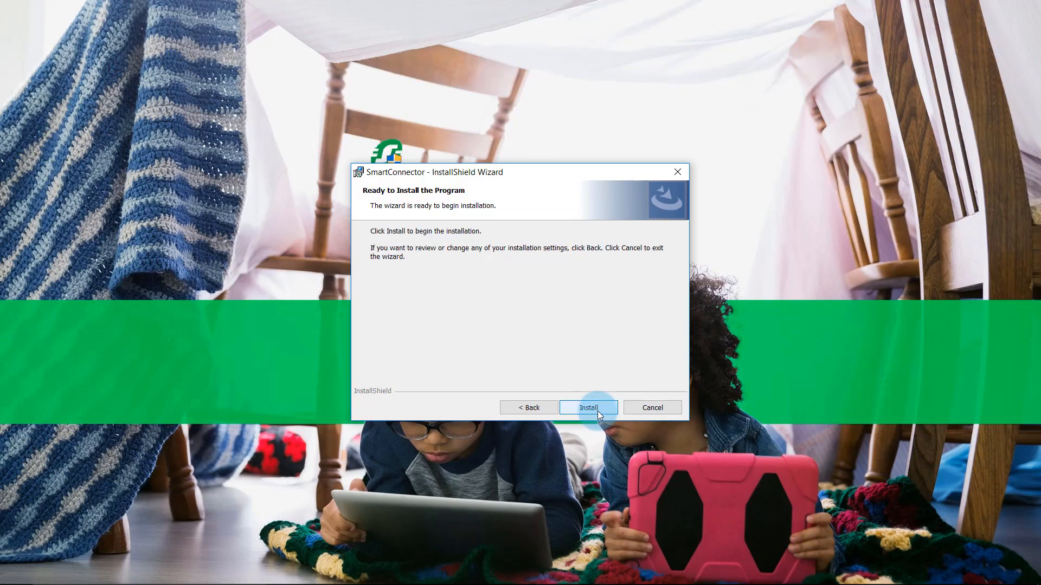
pyautogui.click(589, 407)
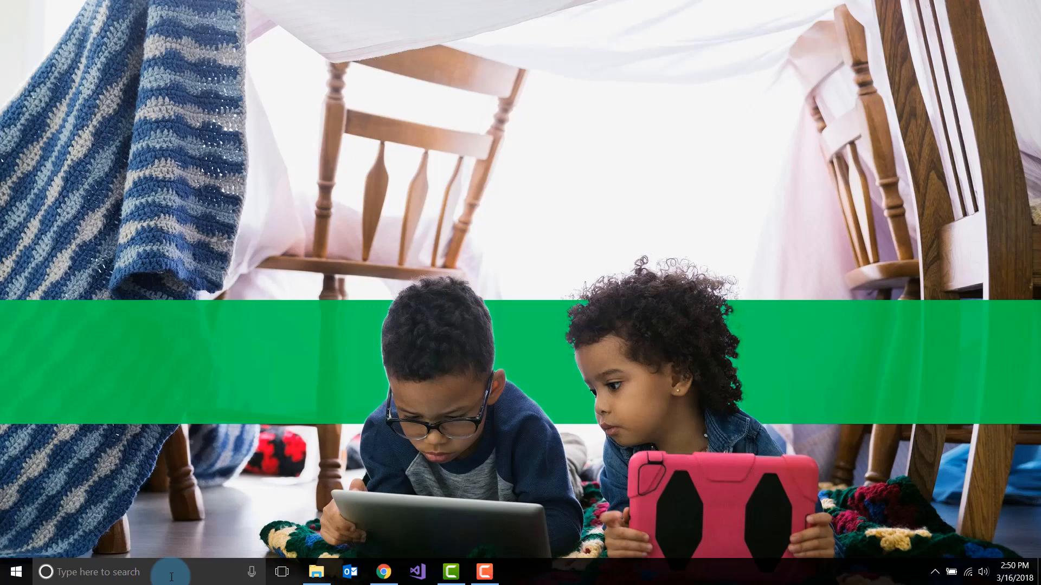
# Open the Services app and bring up SmartConnectorService's properties.
pyautogui.write('servi')
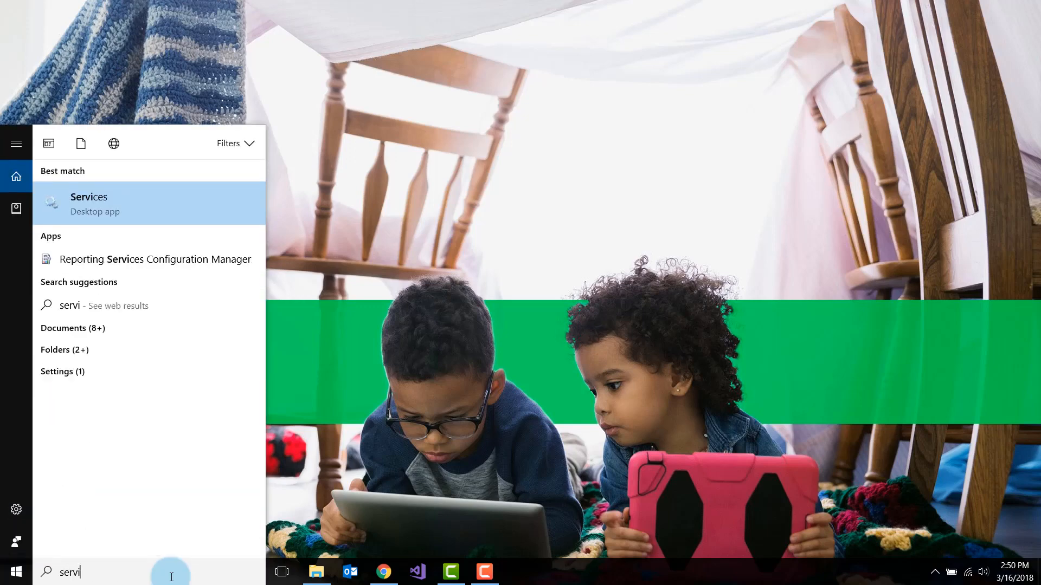
pyautogui.click(89, 204)
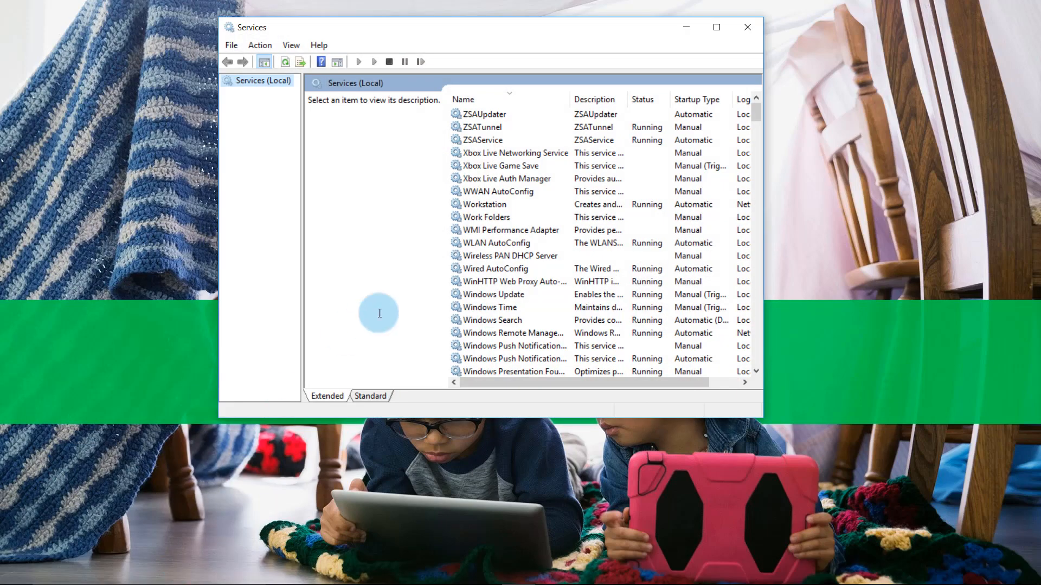
pyautogui.scroll(-3)
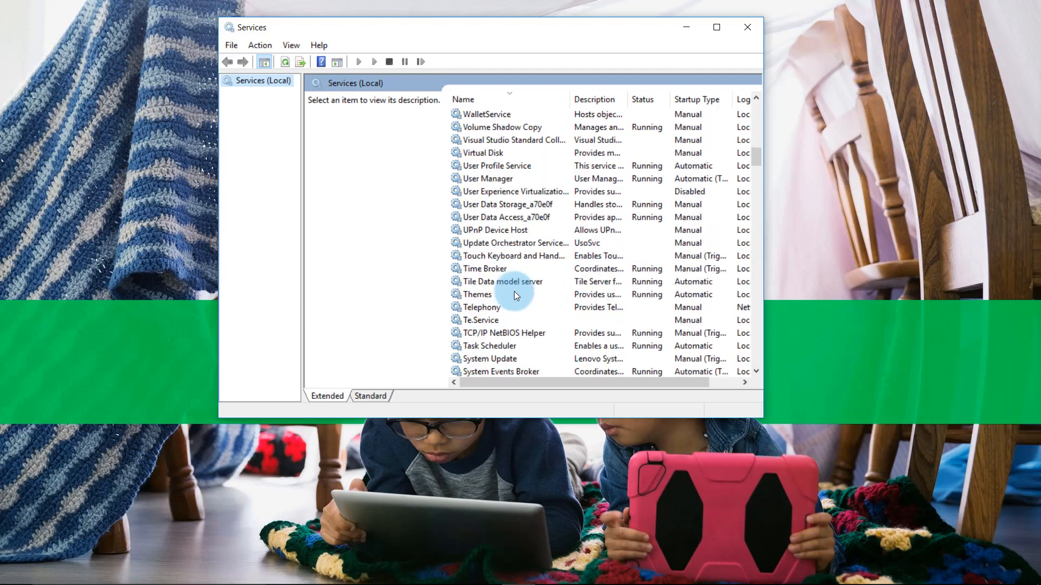
pyautogui.scroll(-3)
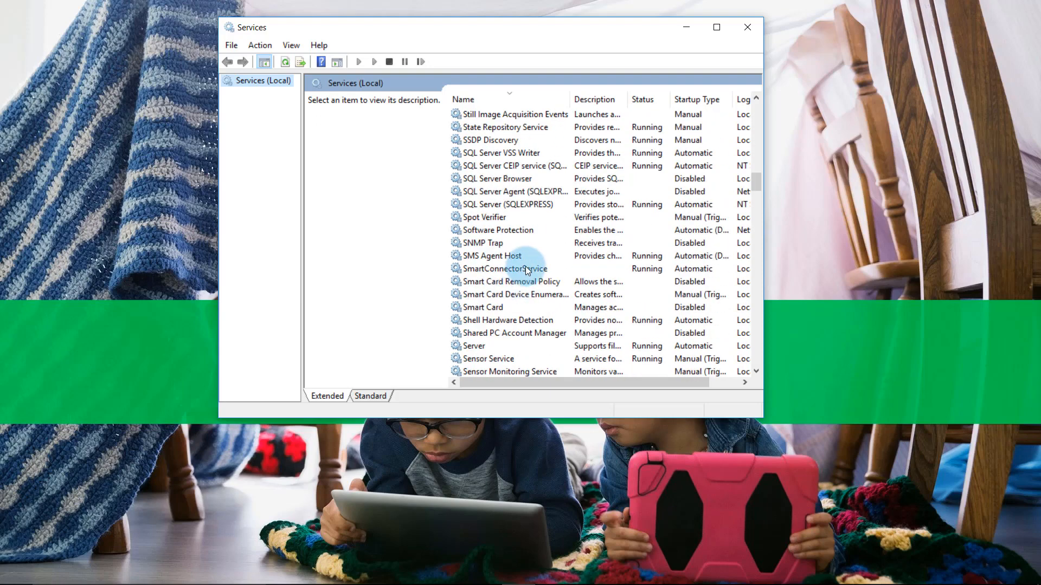
pyautogui.click(505, 268)
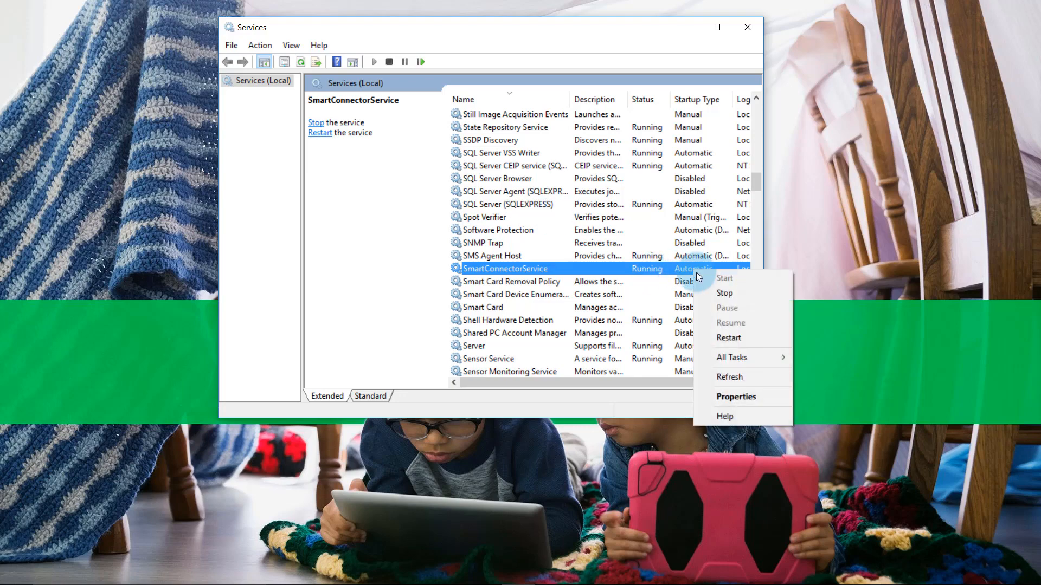
pyautogui.click(736, 396)
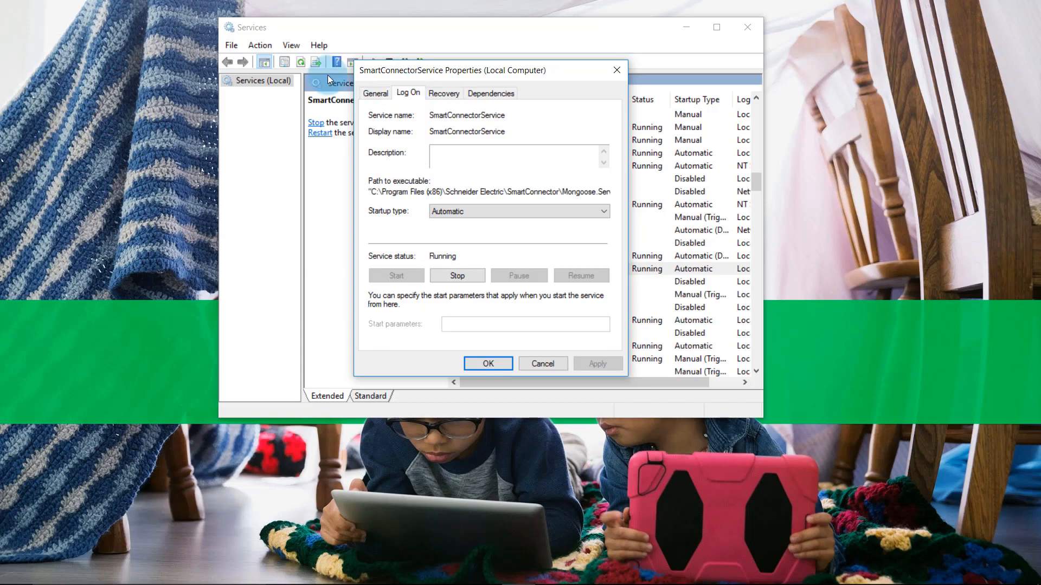
# Review the service's Log On account and Recovery failure options.
pyautogui.click(408, 93)
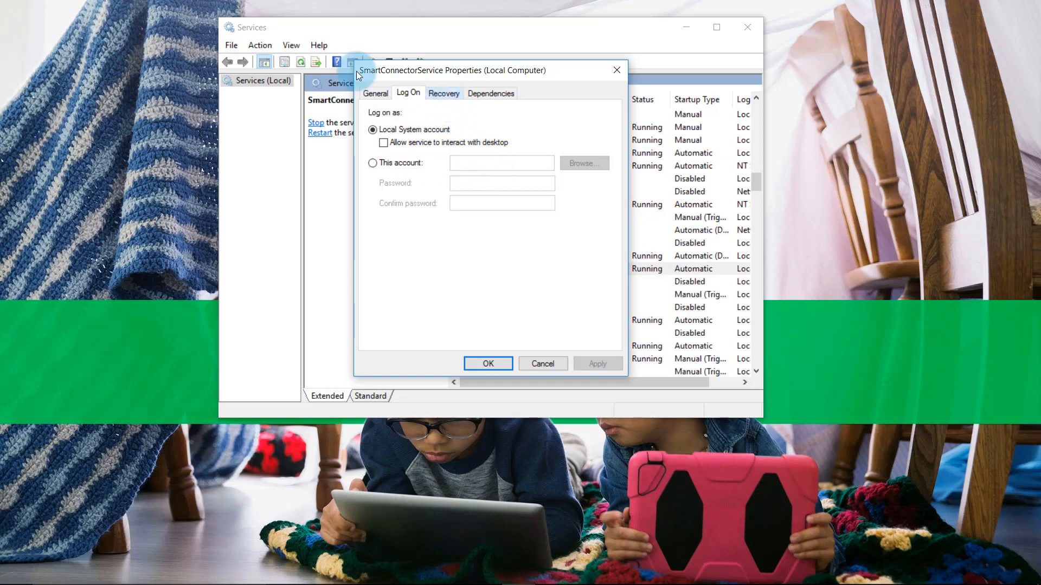
pyautogui.click(443, 93)
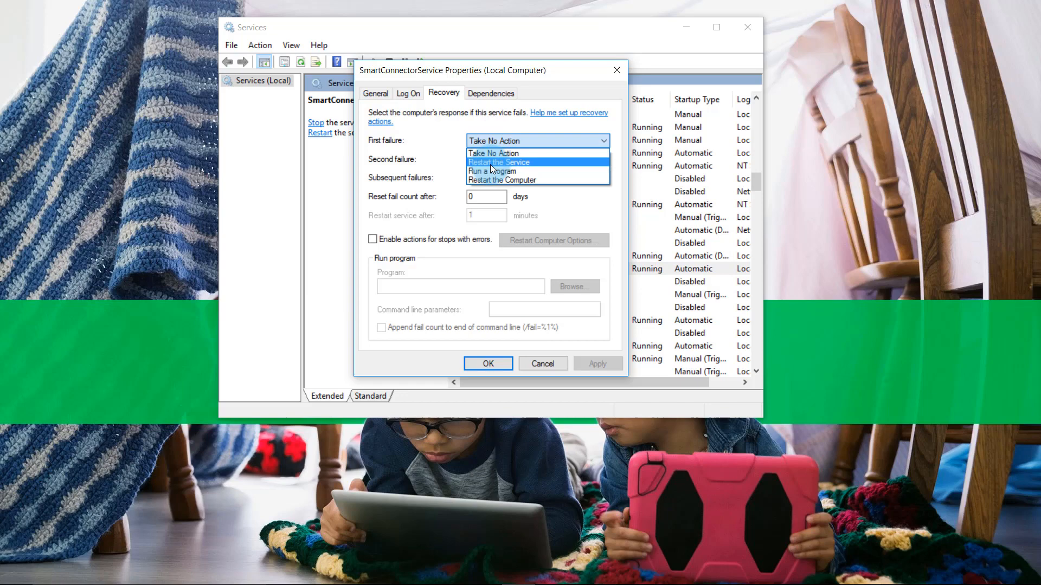
pyautogui.click(499, 162)
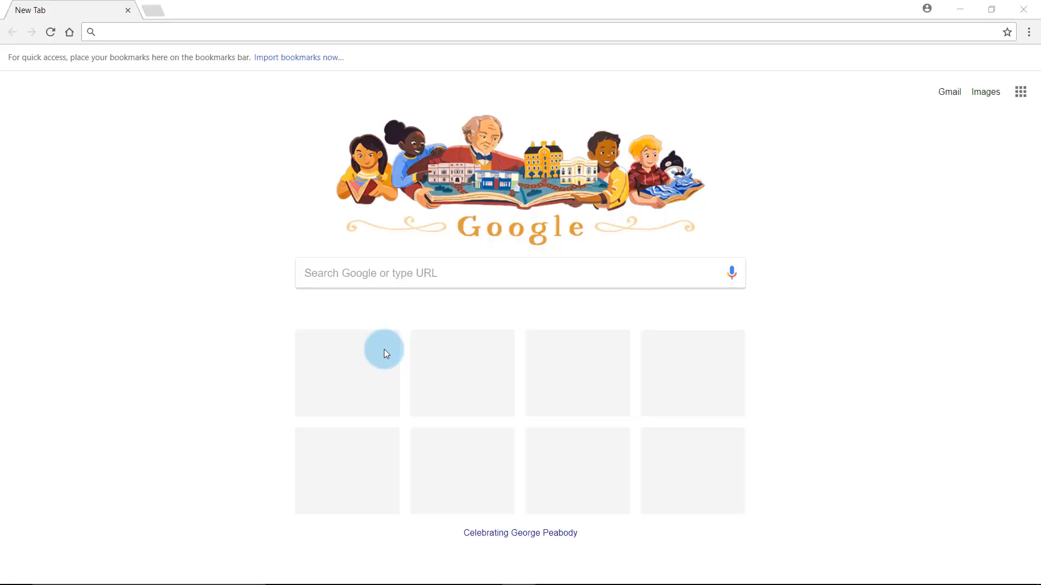
pyautogui.moveTo(309, 24)
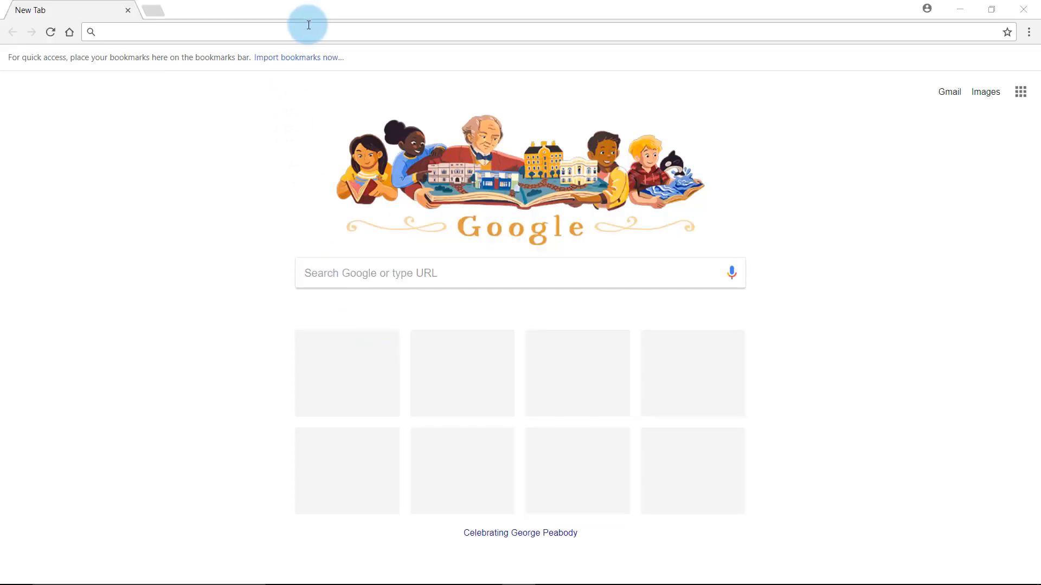
pyautogui.write('localhost:8082/Login')
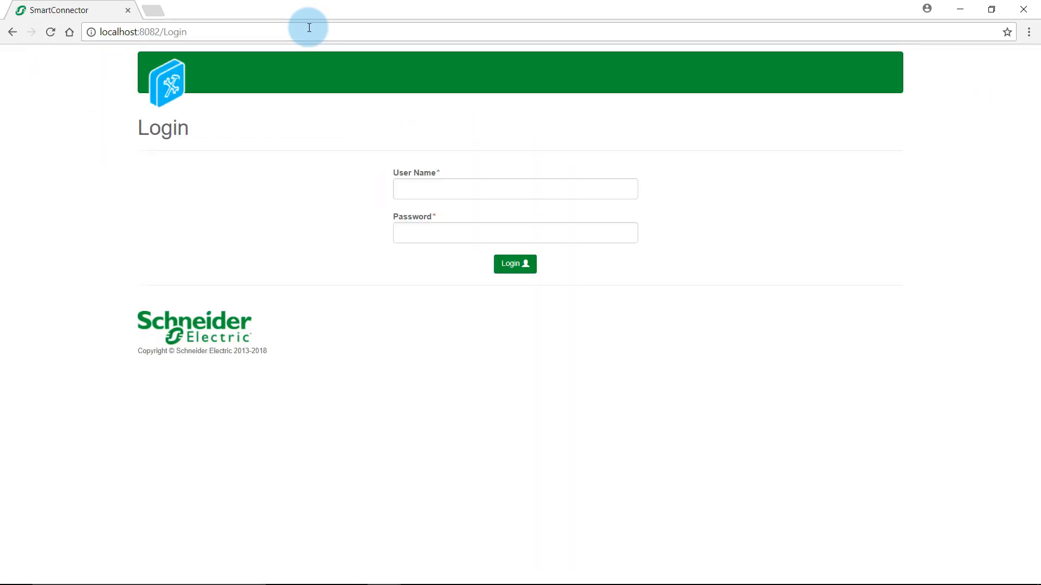
pyautogui.moveTo(332, 178)
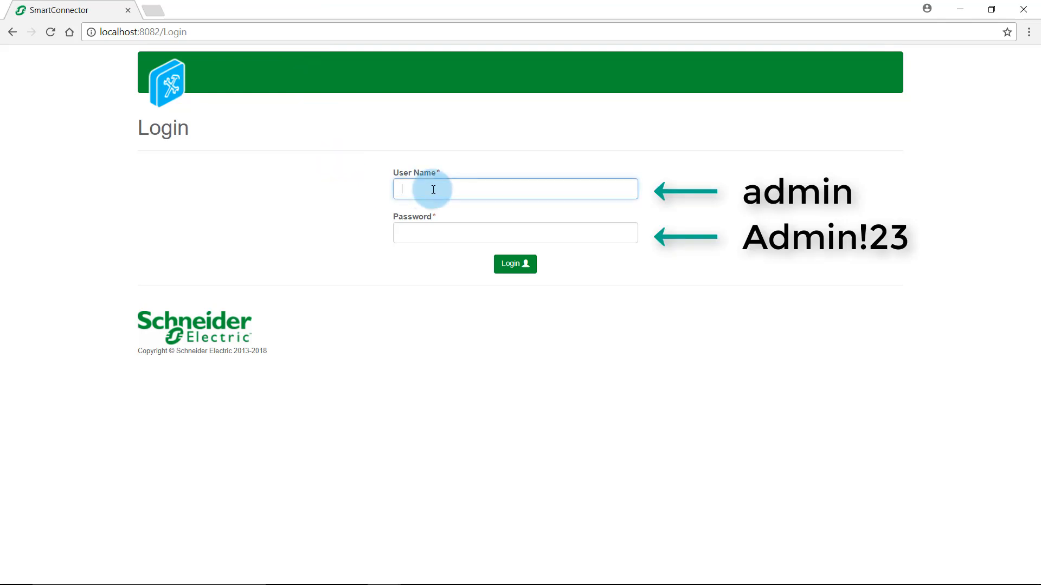
pyautogui.write('admin')
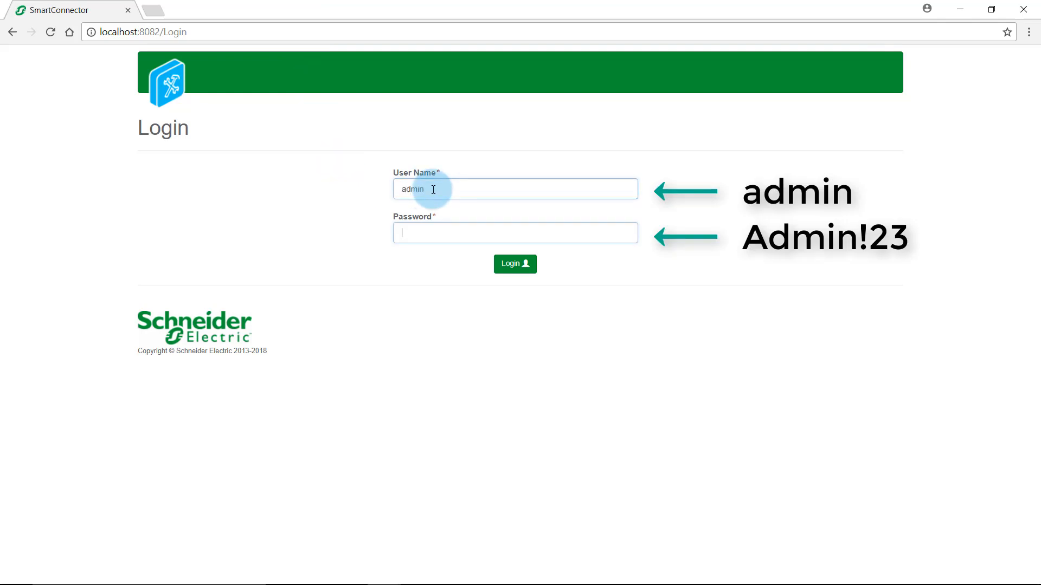
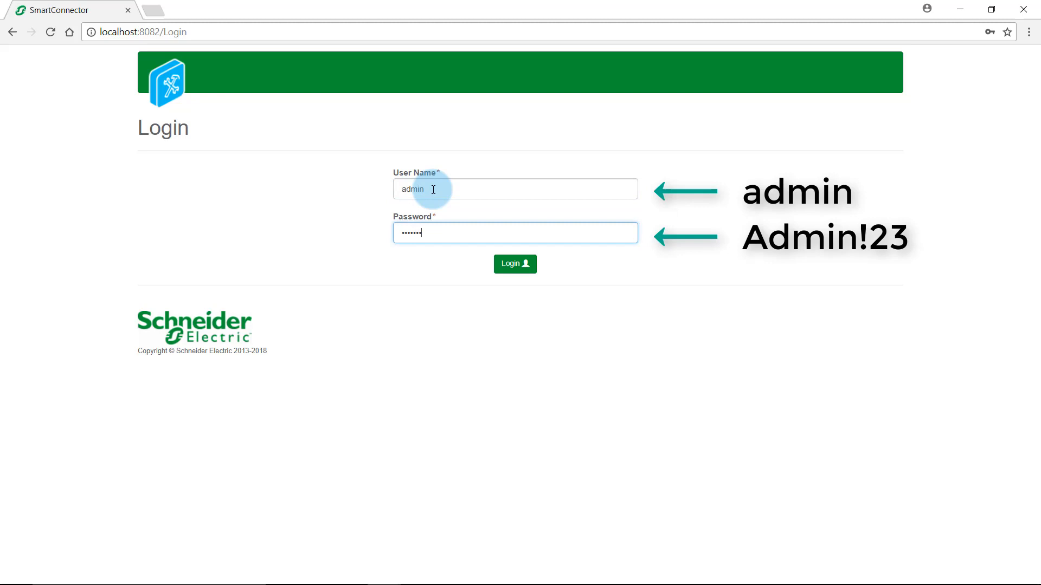
pyautogui.write('3')
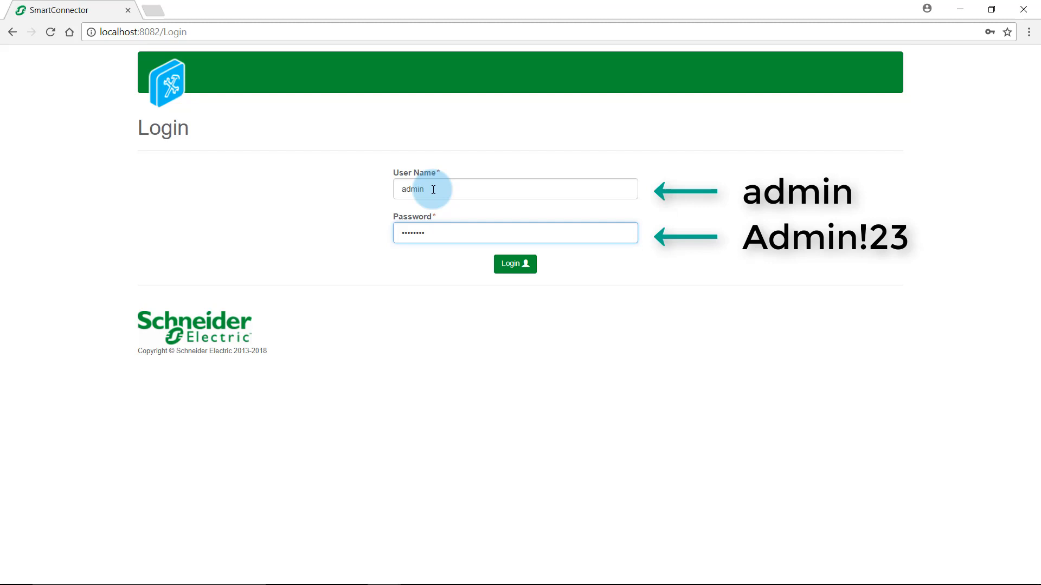
pyautogui.click(515, 264)
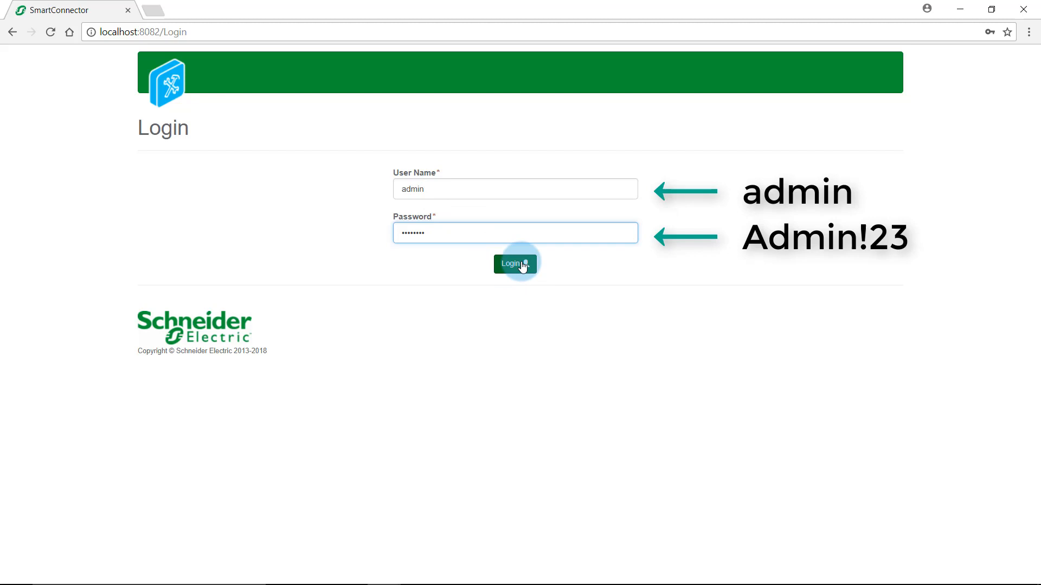
pyautogui.click(515, 263)
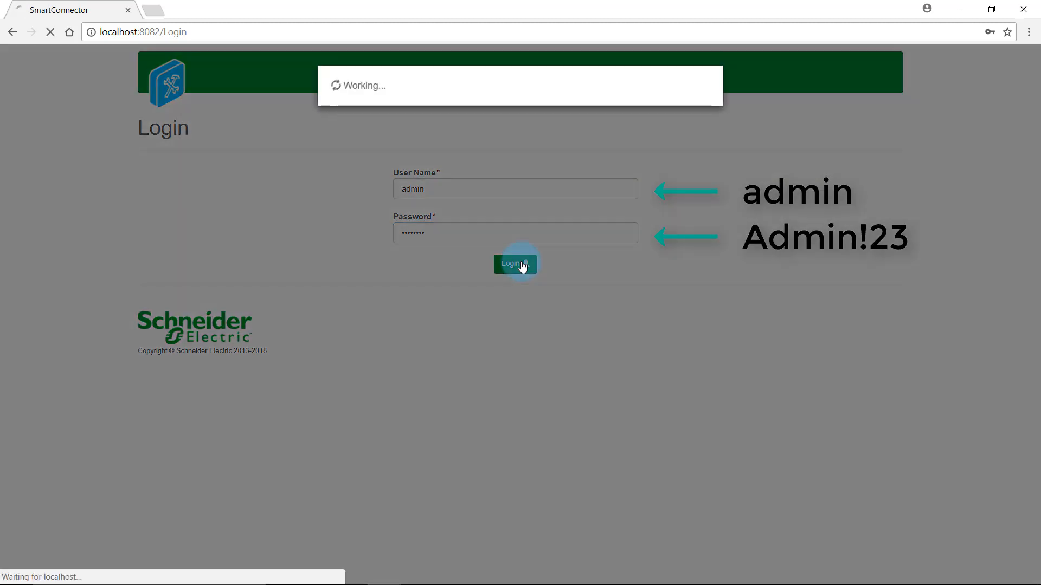
# Submit the new admin password and acknowledge the Success dialog.
pyautogui.click(515, 263)
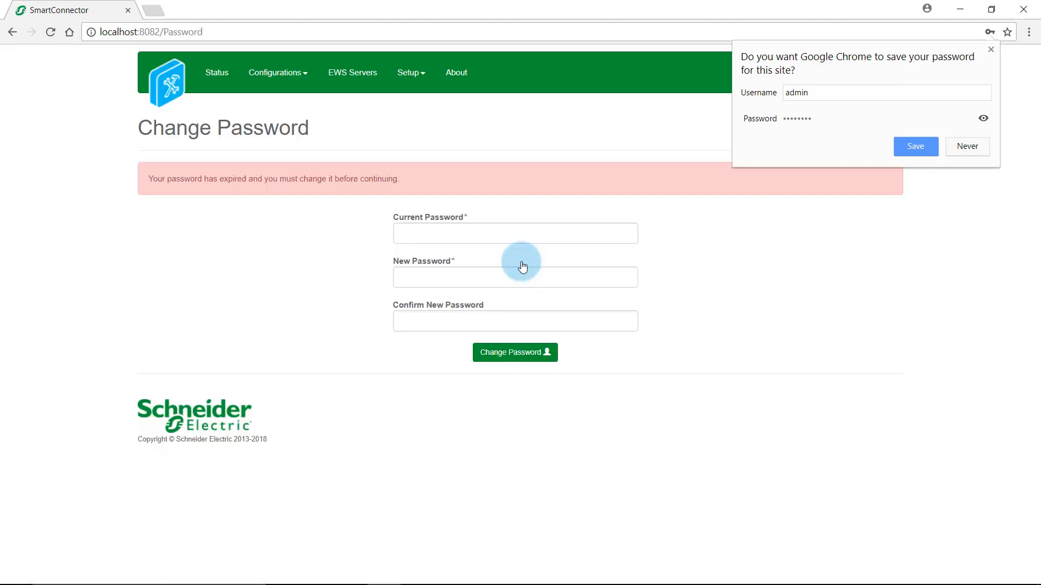
pyautogui.moveTo(705, 250)
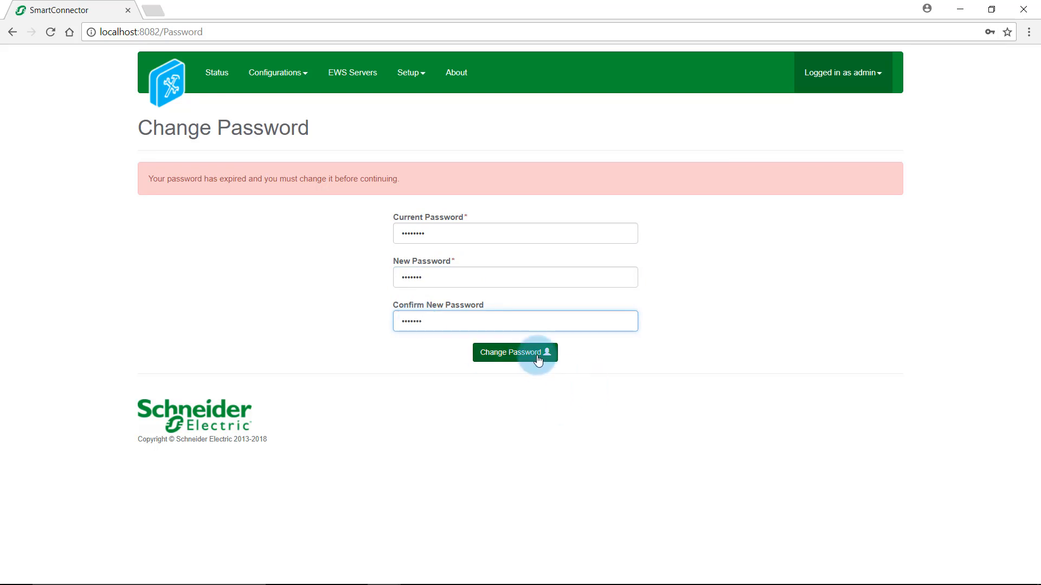
pyautogui.click(514, 352)
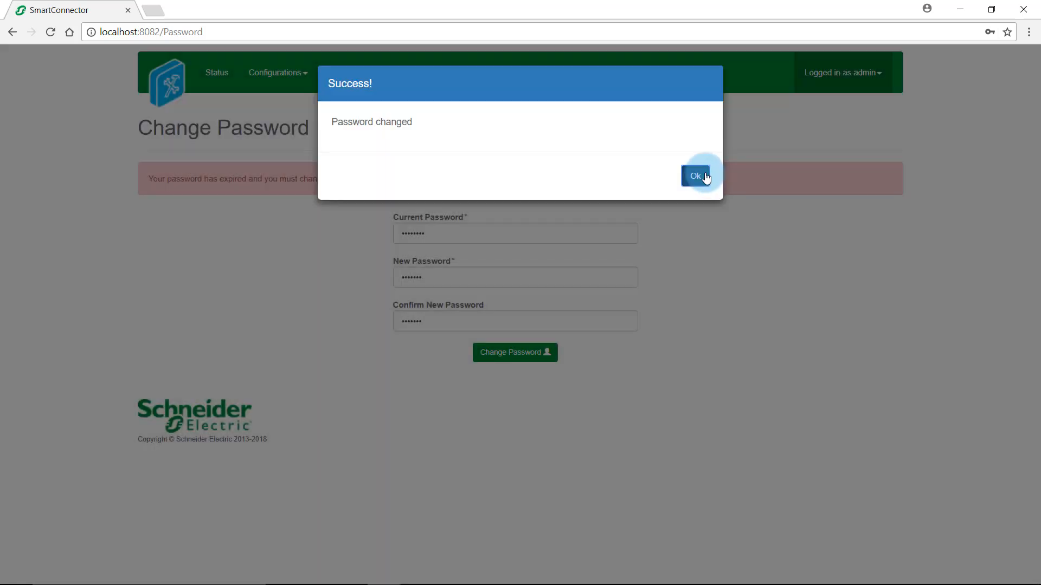
pyautogui.click(695, 176)
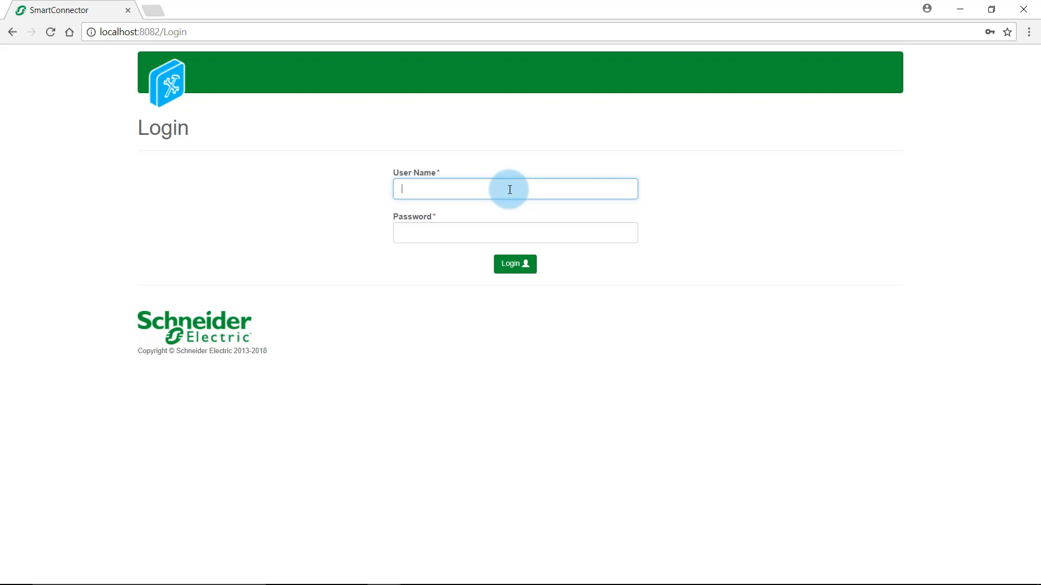
# Log back into the portal as admin using the new password.
pyautogui.write('A')
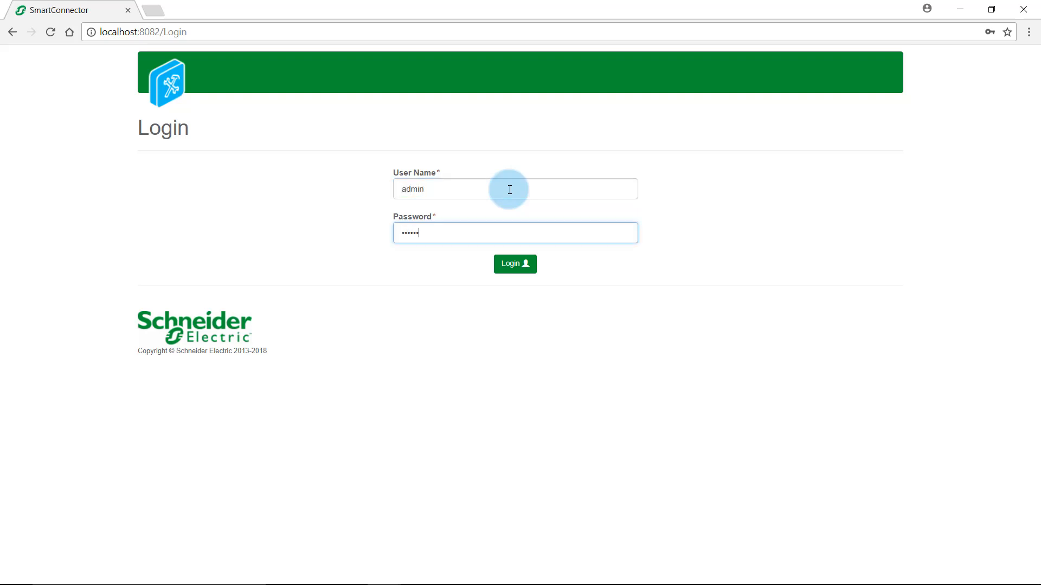
pyautogui.click(515, 264)
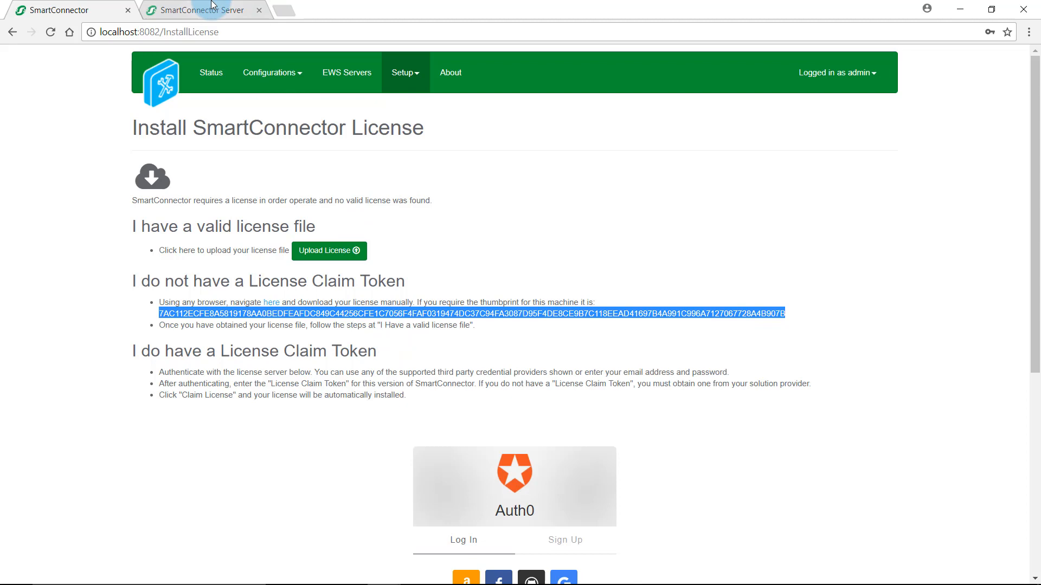
# On the SmartConnector Server tab, log in with Auth0 and scroll the License Depot.
pyautogui.click(271, 303)
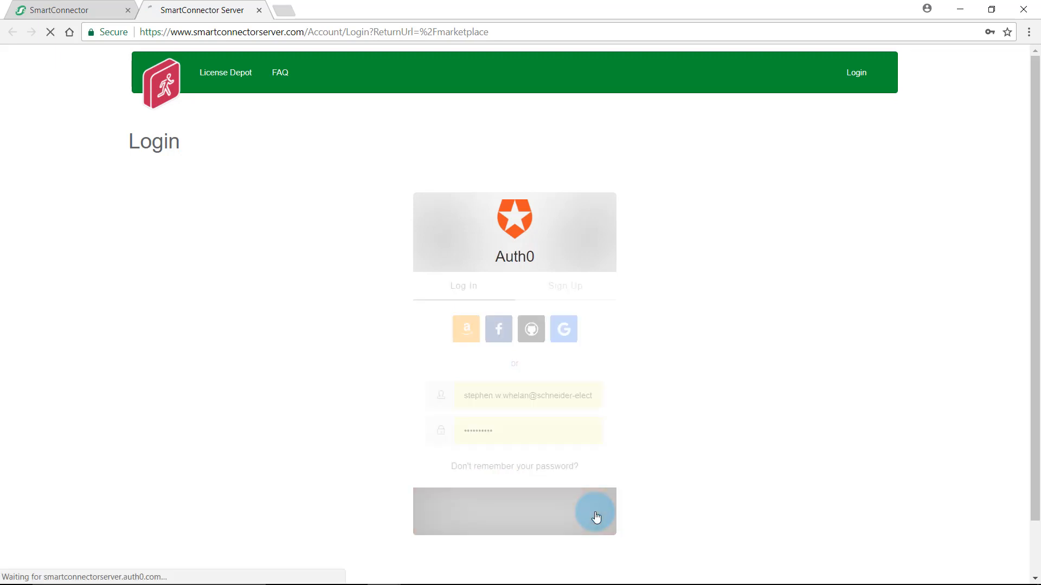
pyautogui.click(595, 515)
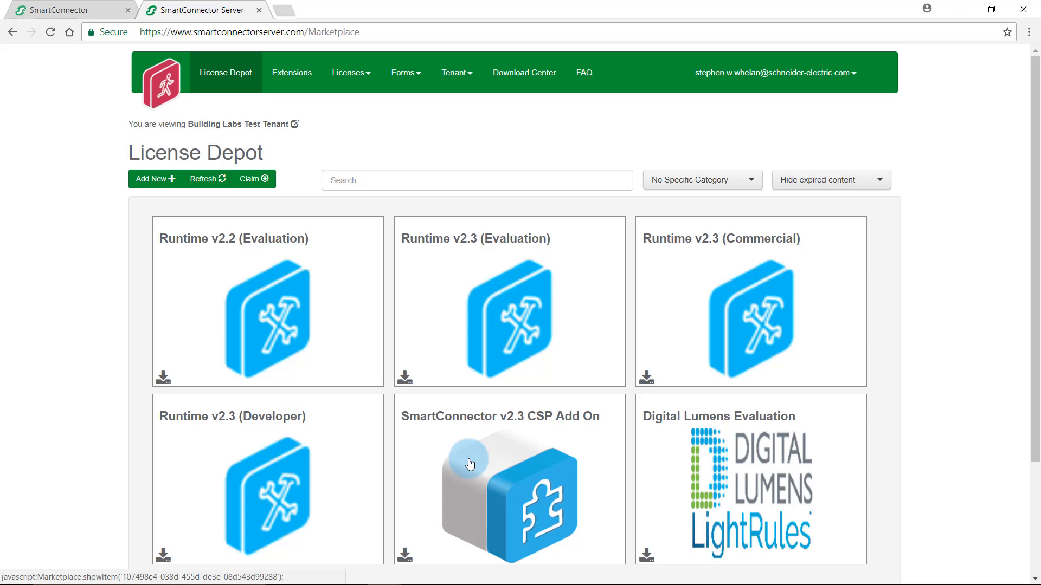
pyautogui.scroll(-3)
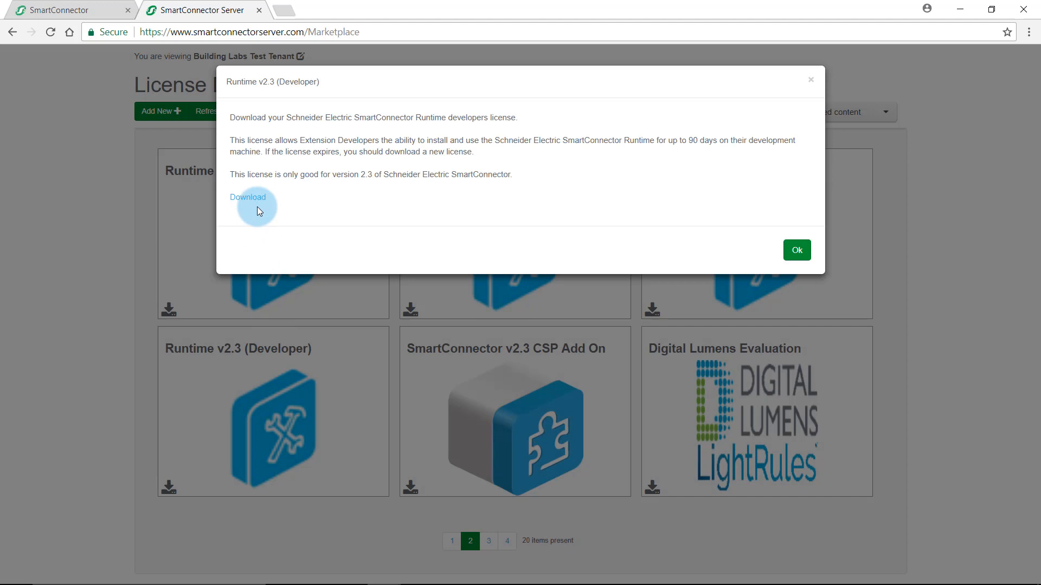
# Download a developer license from the pasted machine thumbprint and return to the local portal.
pyautogui.click(247, 198)
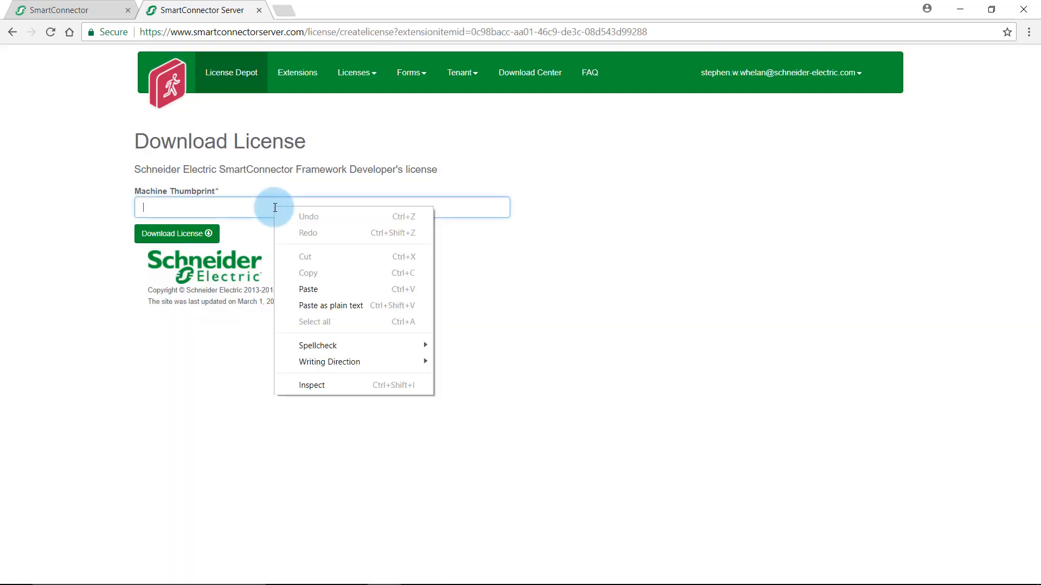
pyautogui.click(309, 288)
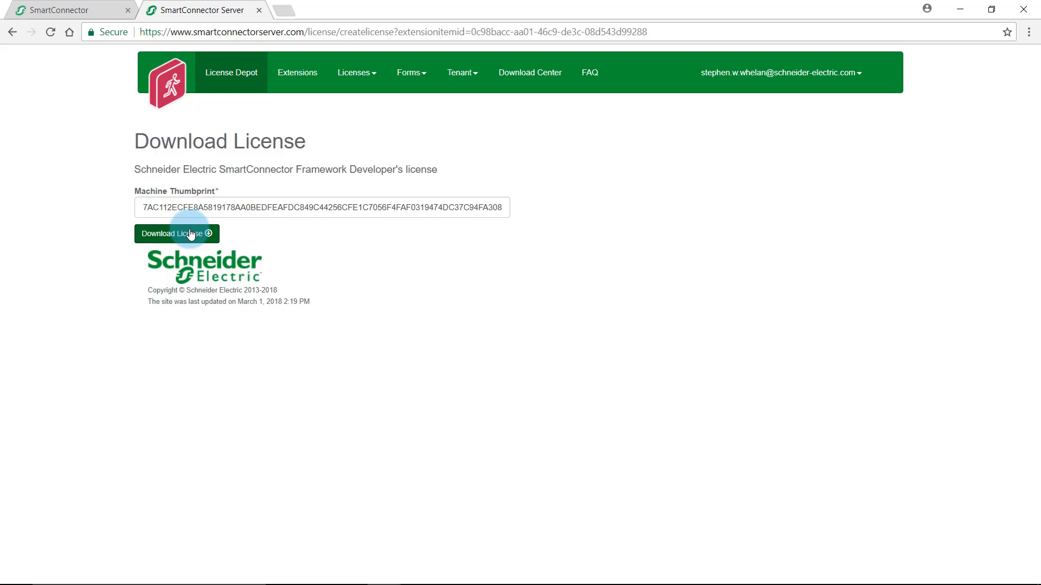
pyautogui.click(177, 234)
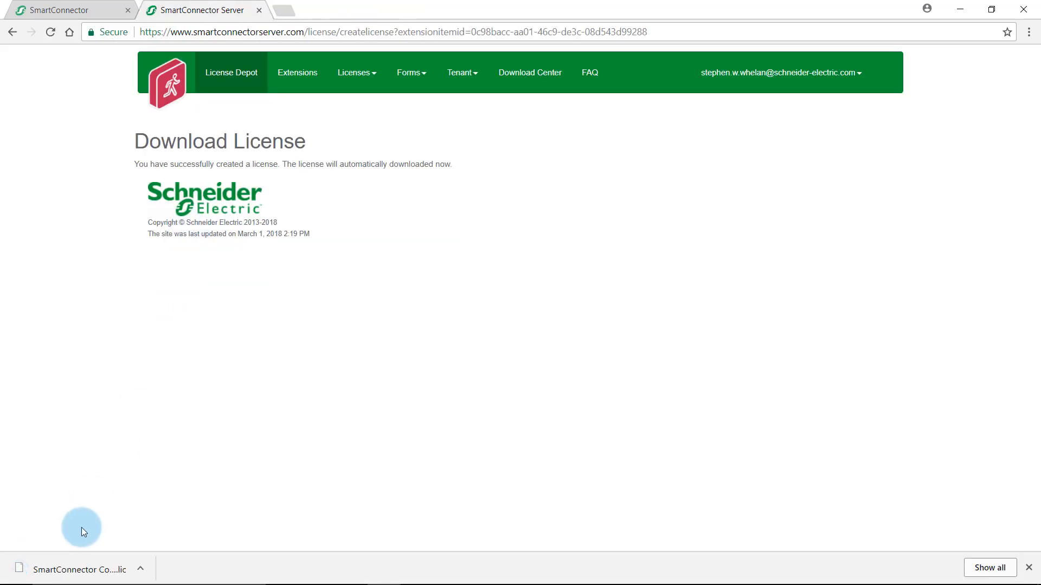
pyautogui.moveTo(113, 218)
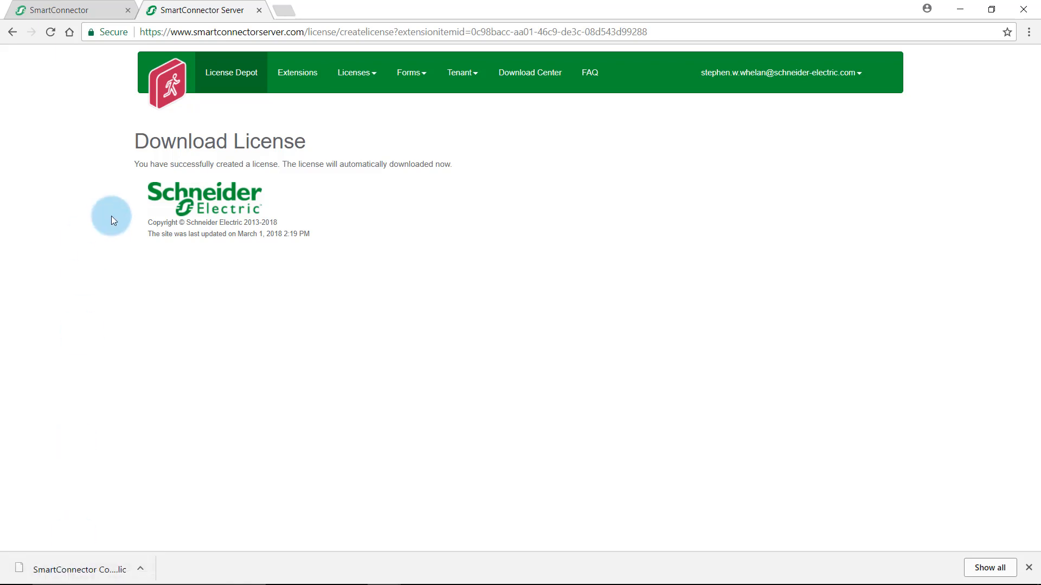
pyautogui.click(65, 10)
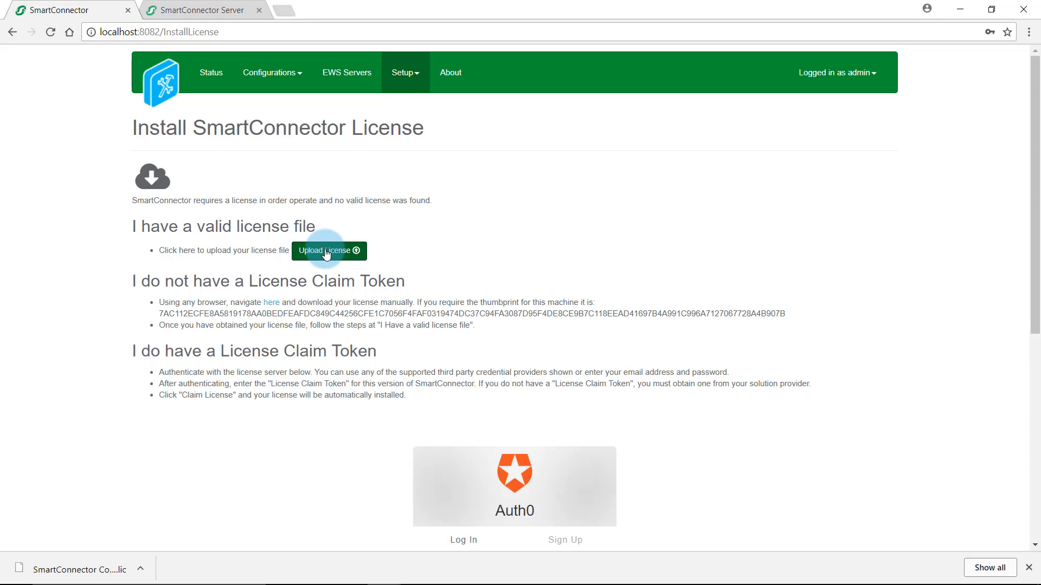
# Upload 'SmartConnector Core 2.3 (Developer).lic' from the Downloads folder.
pyautogui.click(328, 251)
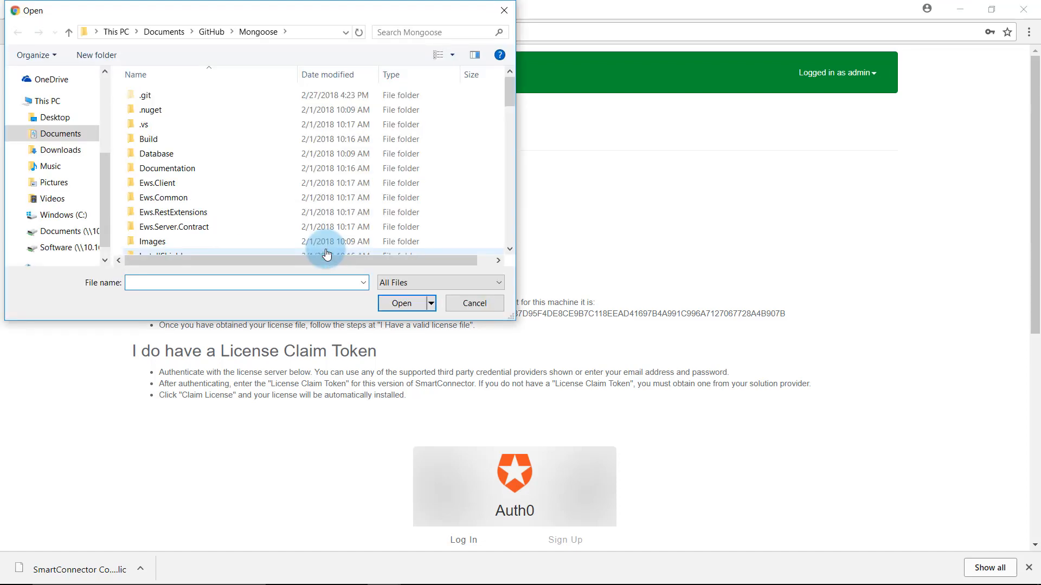
pyautogui.click(60, 150)
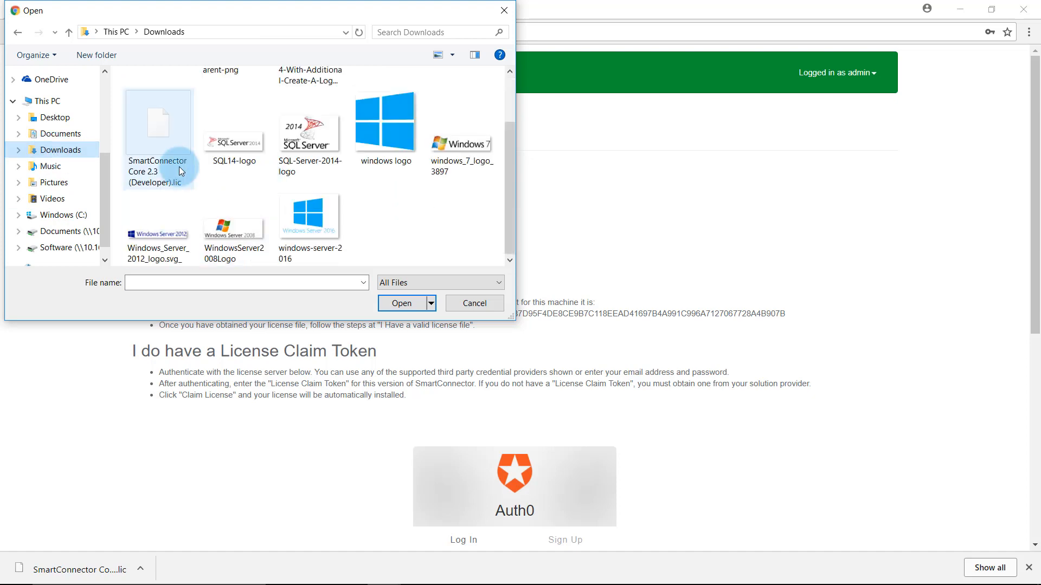
pyautogui.click(401, 303)
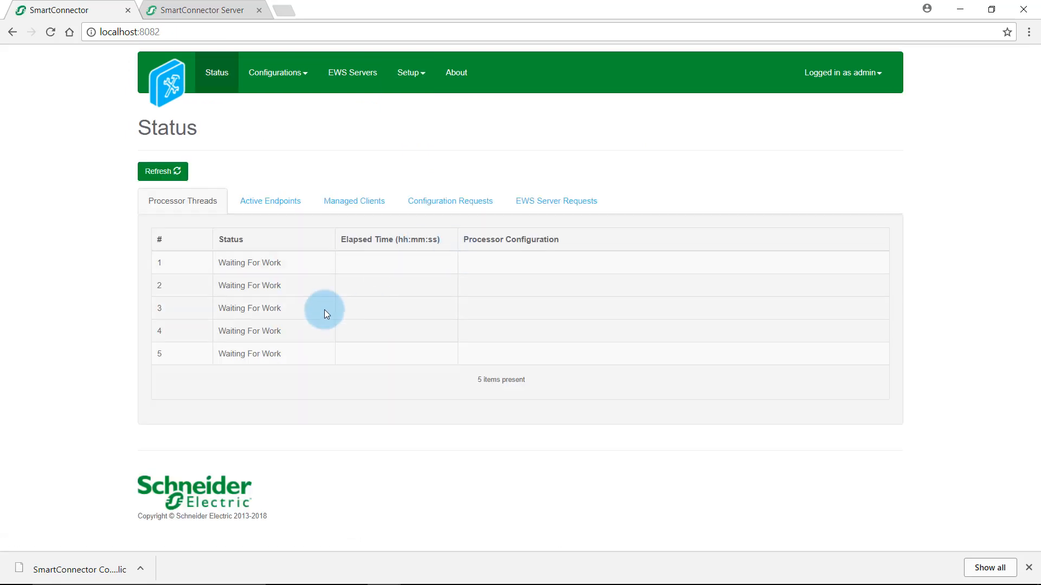
pyautogui.moveTo(478, 447)
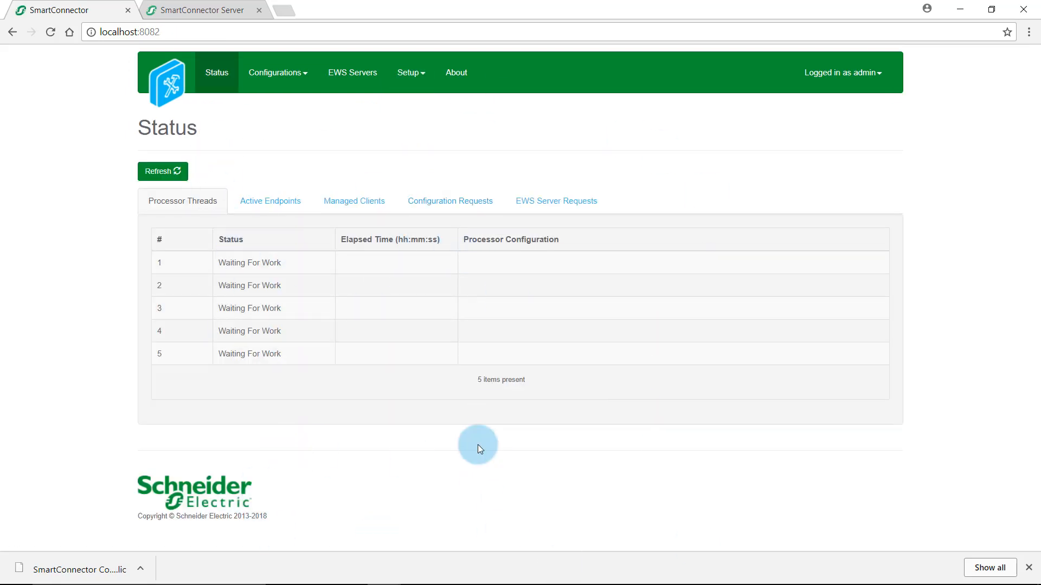
pyautogui.moveTo(432, 371)
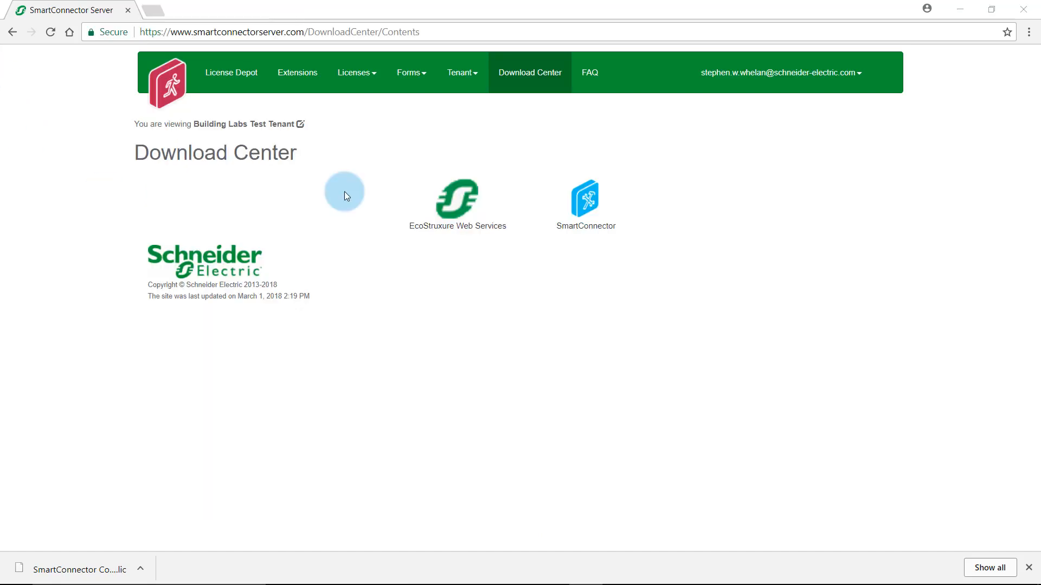
pyautogui.moveTo(471, 130)
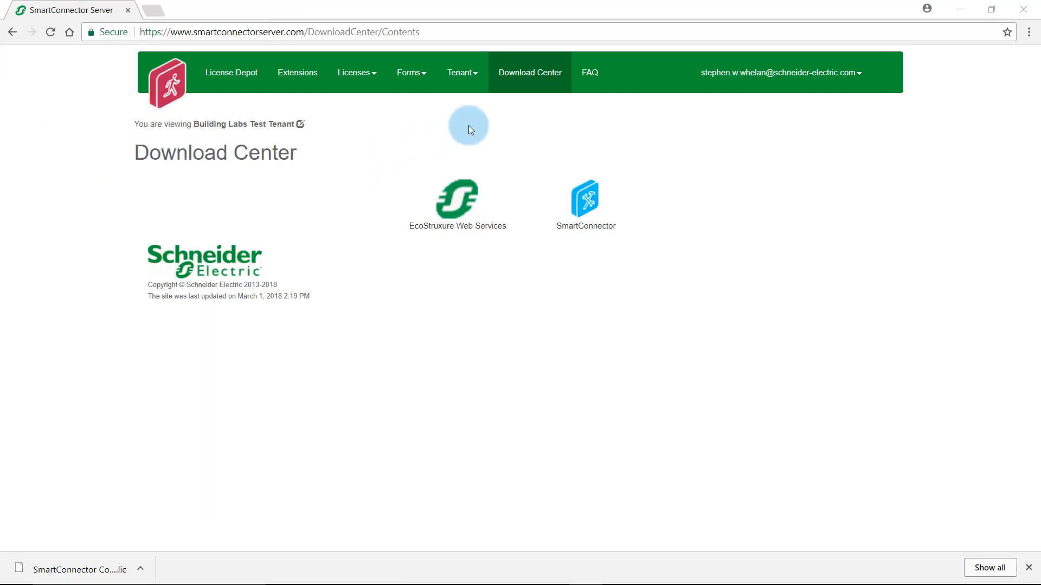
pyautogui.moveTo(585, 202)
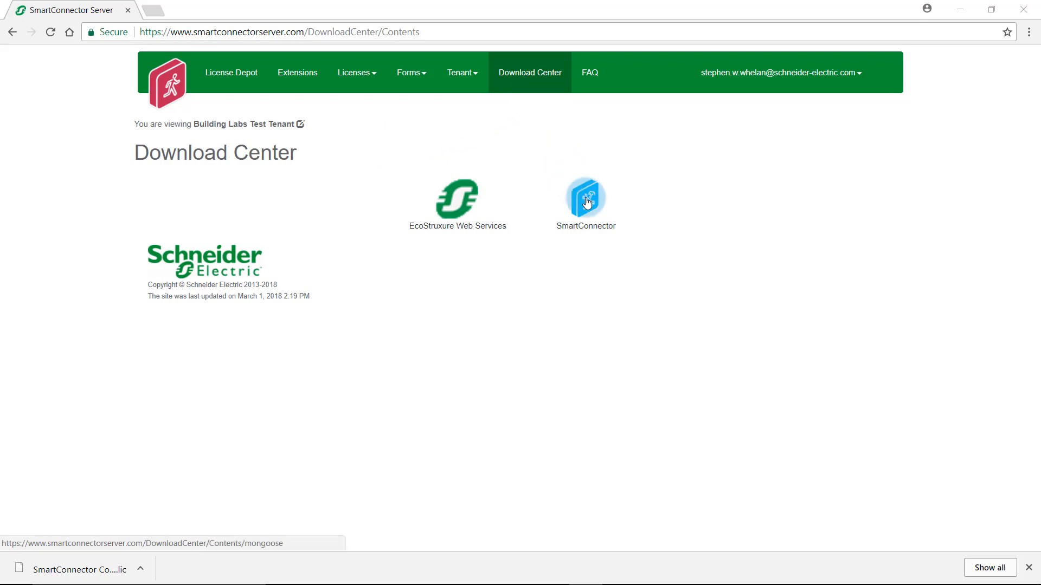
# Download 'SmartConnector Installation and Configuration Guide.pdf' from the SmartConnector v2.3 folder.
pyautogui.click(585, 199)
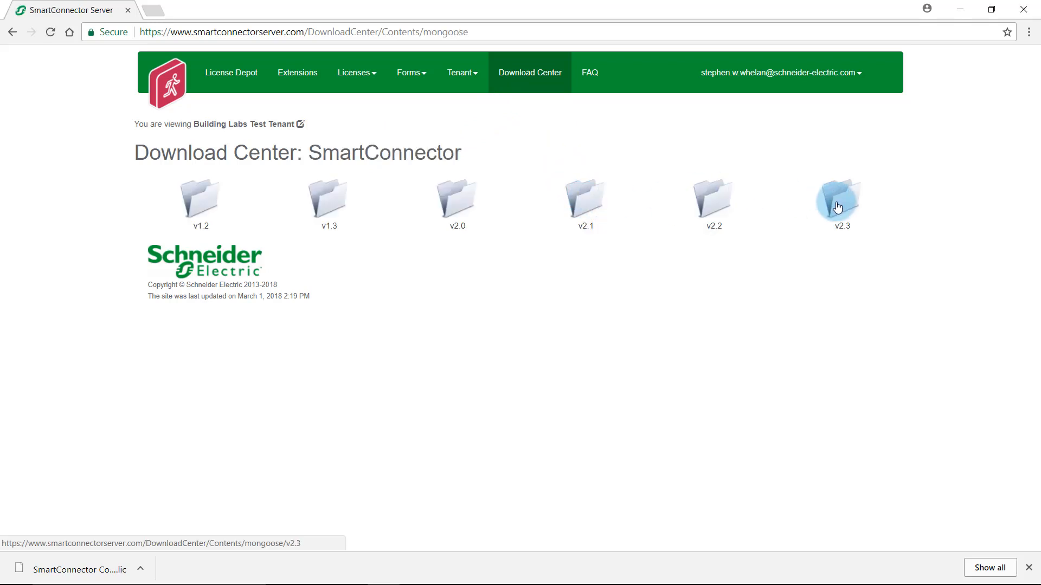
pyautogui.click(838, 201)
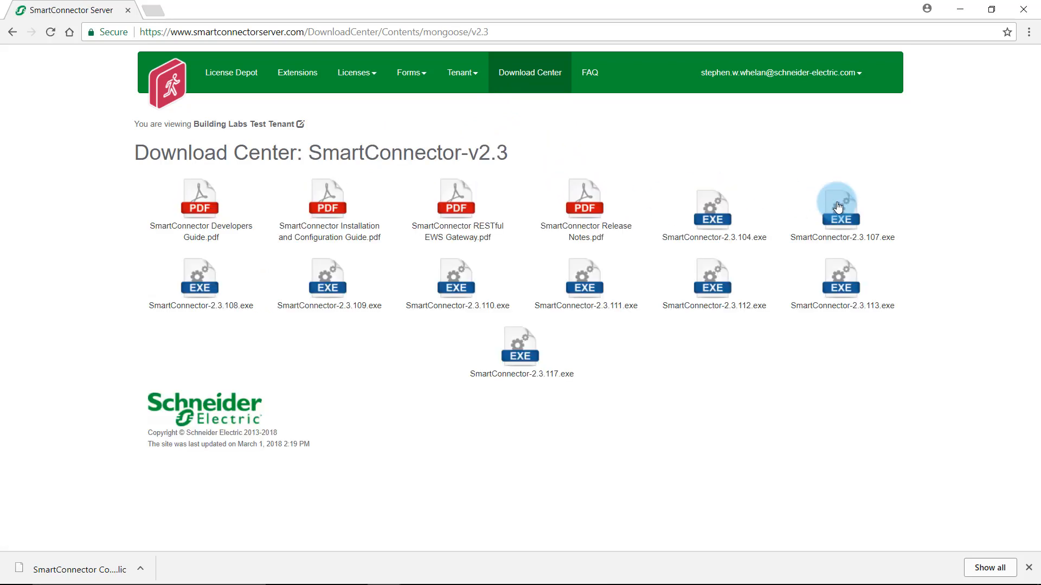
pyautogui.moveTo(331, 210)
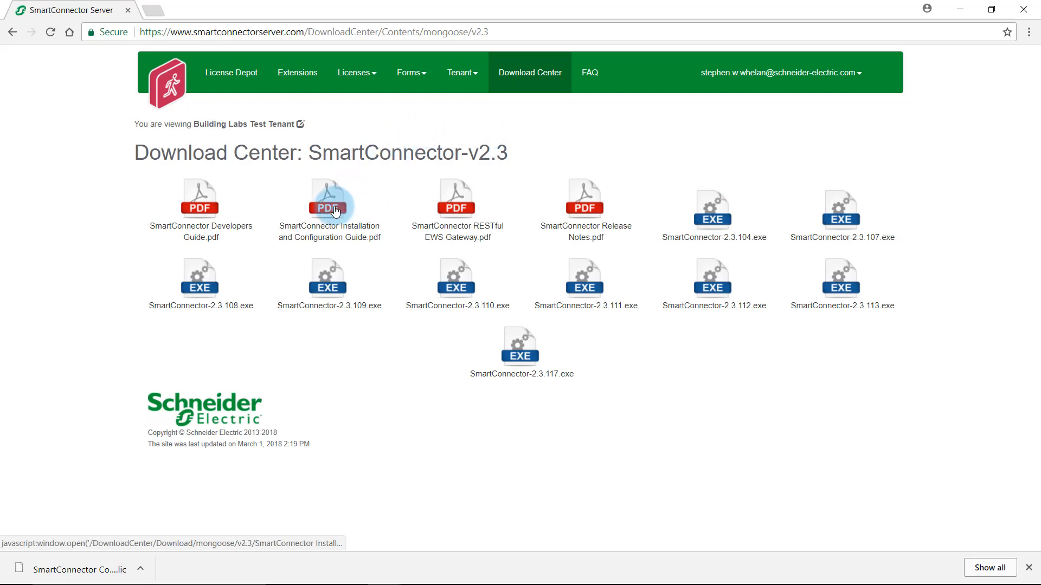
pyautogui.click(329, 198)
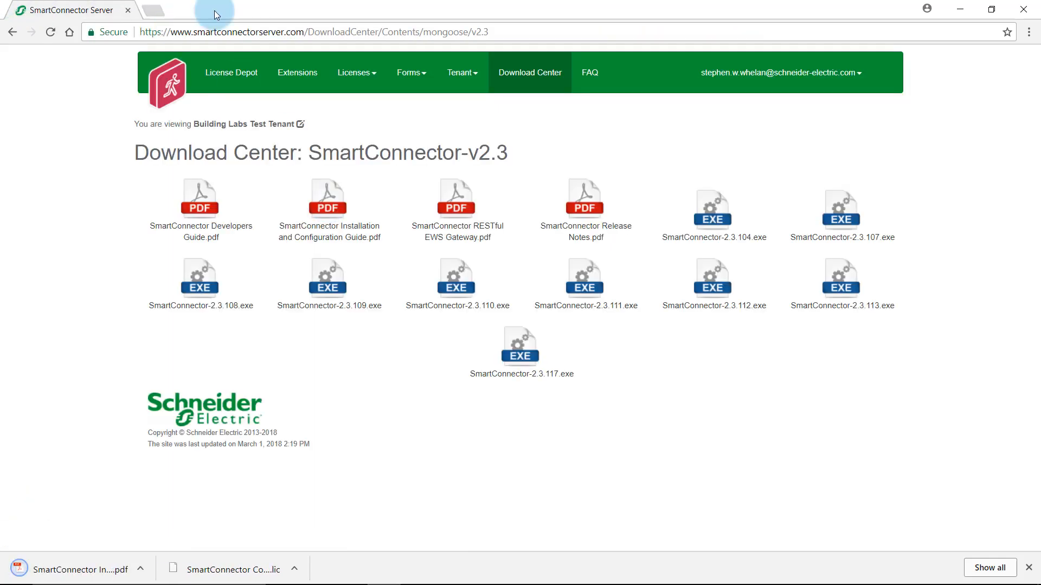